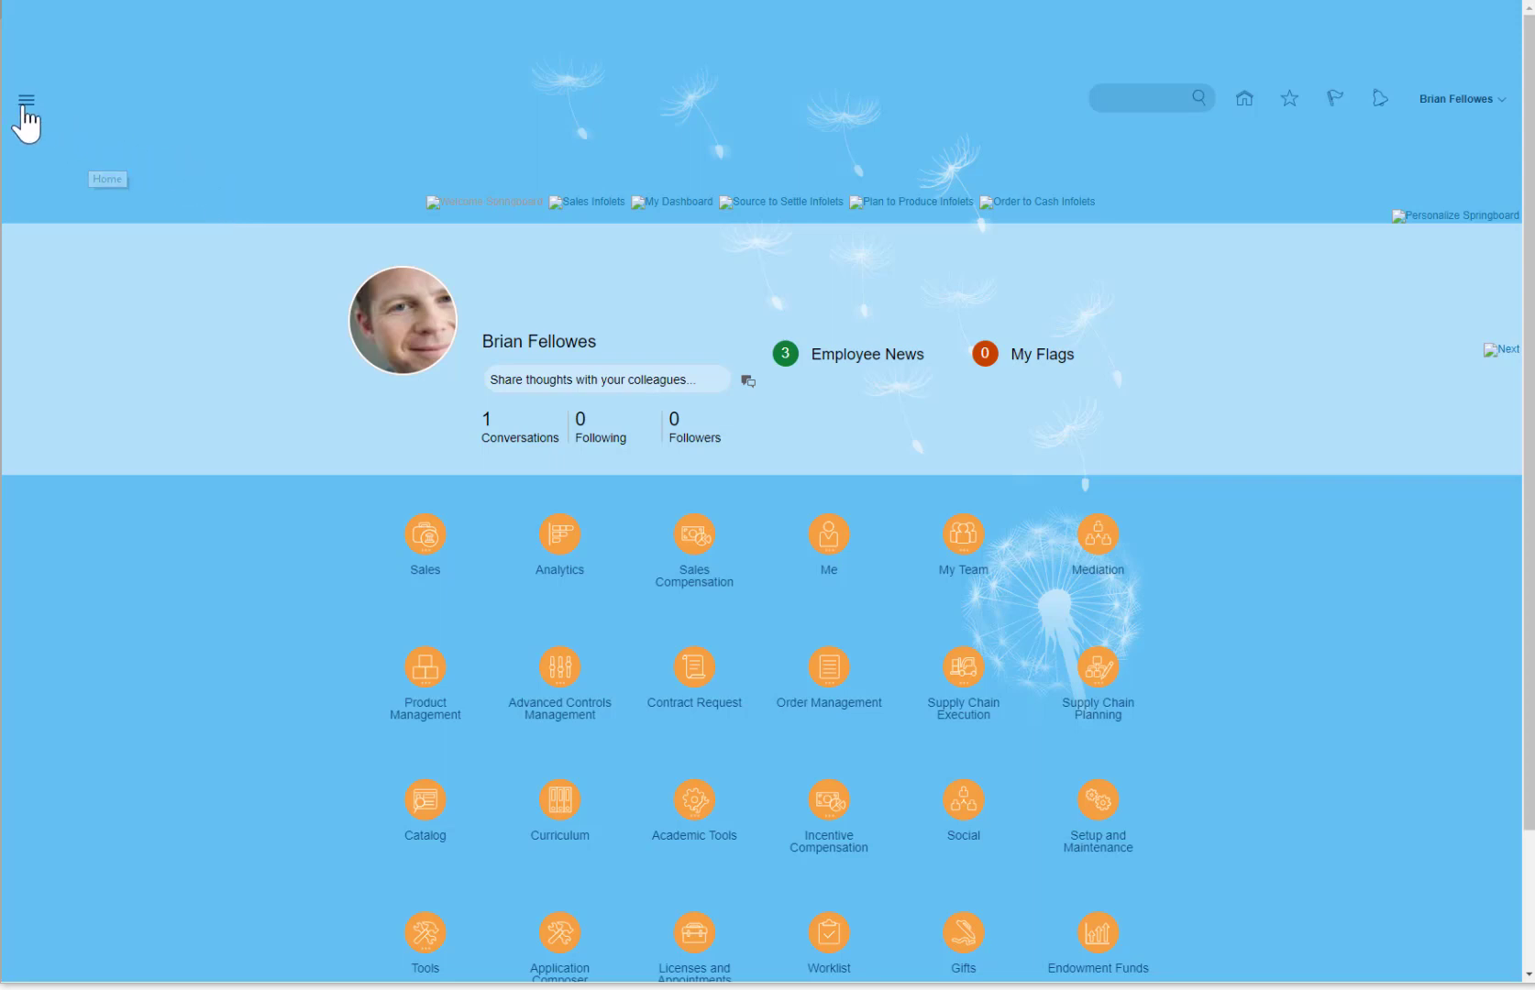
- Bring up the Navigator list of all work areas from the home page
{"action": "left_click", "coordinate": [26, 98]}
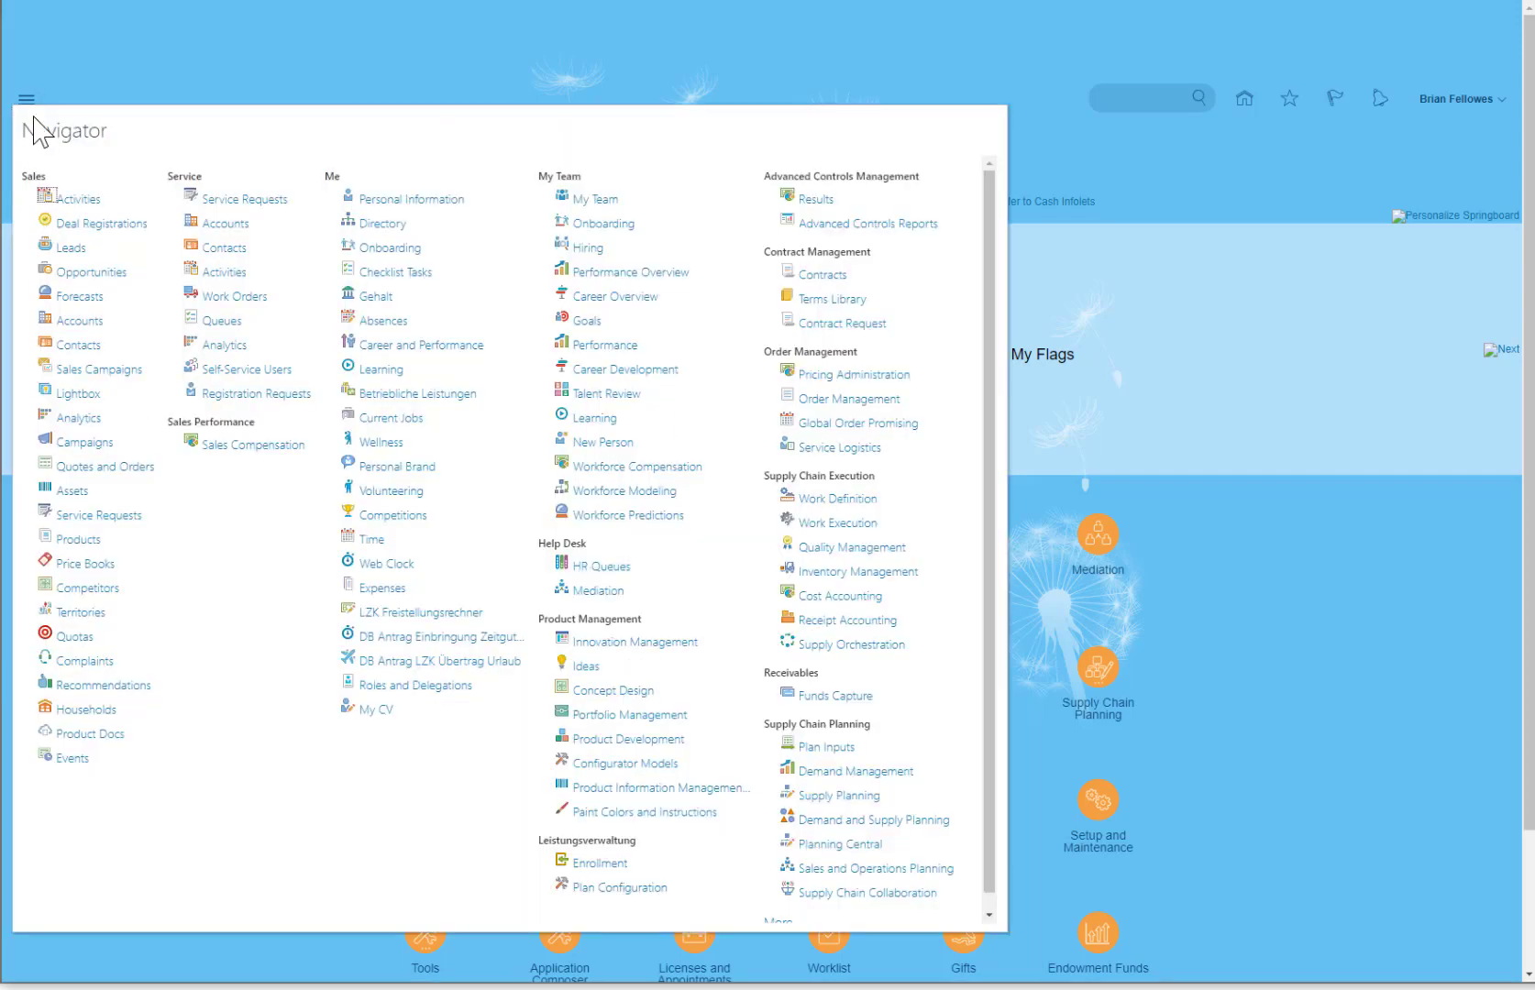
{"action": "mouse_move", "coordinate": [910, 900]}
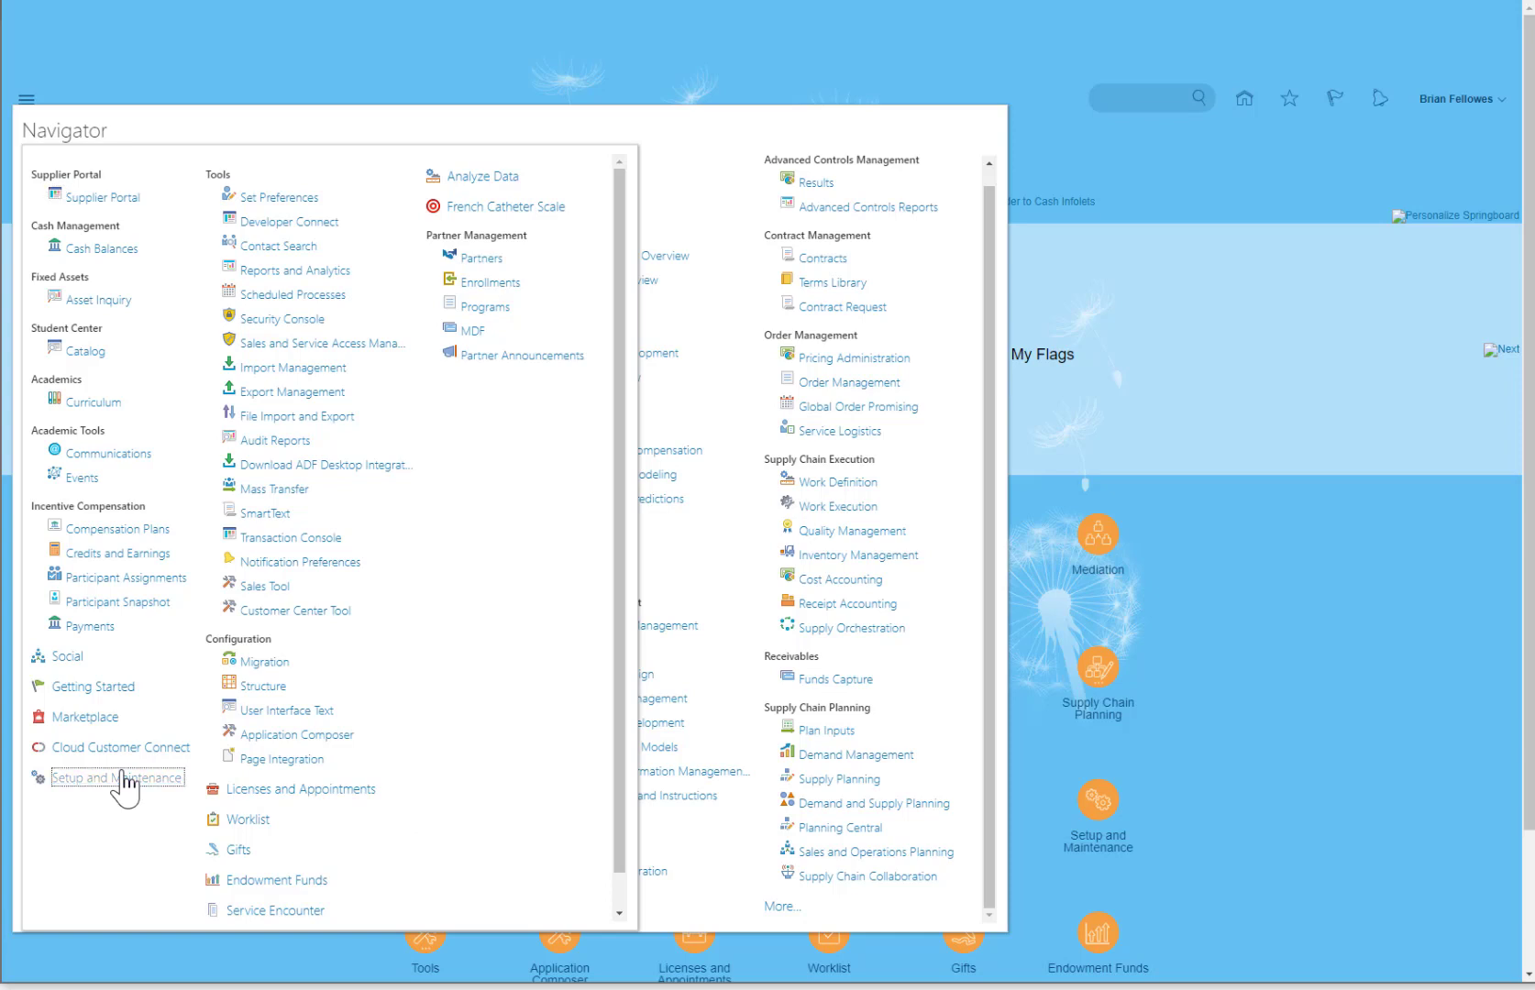
- Go to Setup and Maintenance and switch the offering to Procurement
{"action": "left_click", "coordinate": [119, 777]}
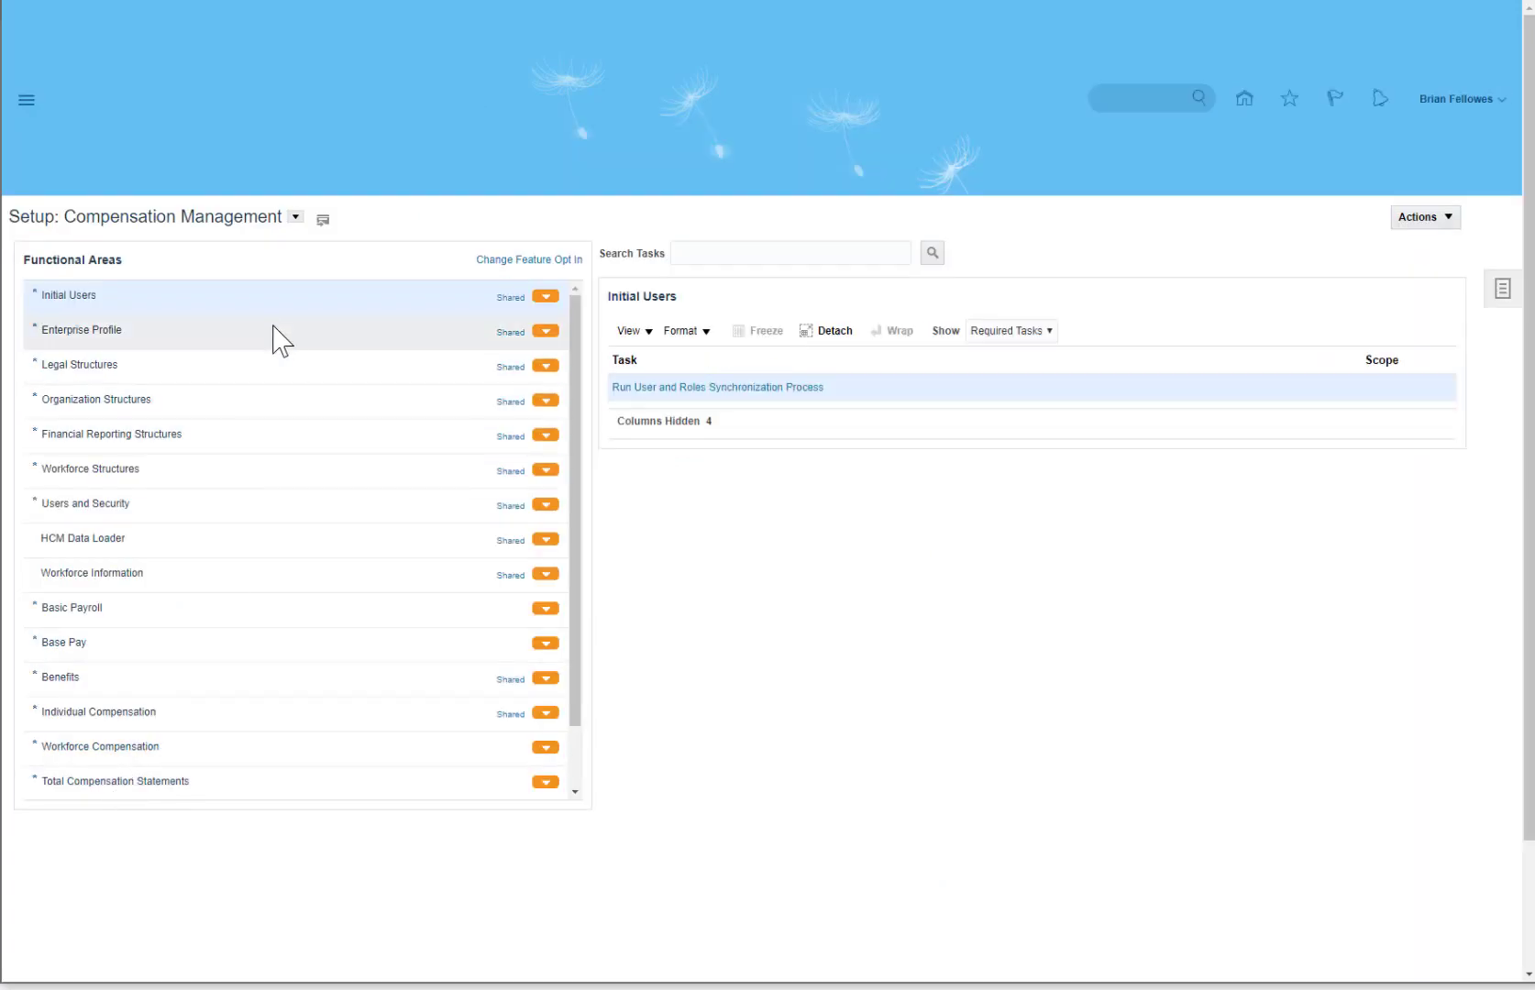
{"action": "left_click", "coordinate": [296, 216]}
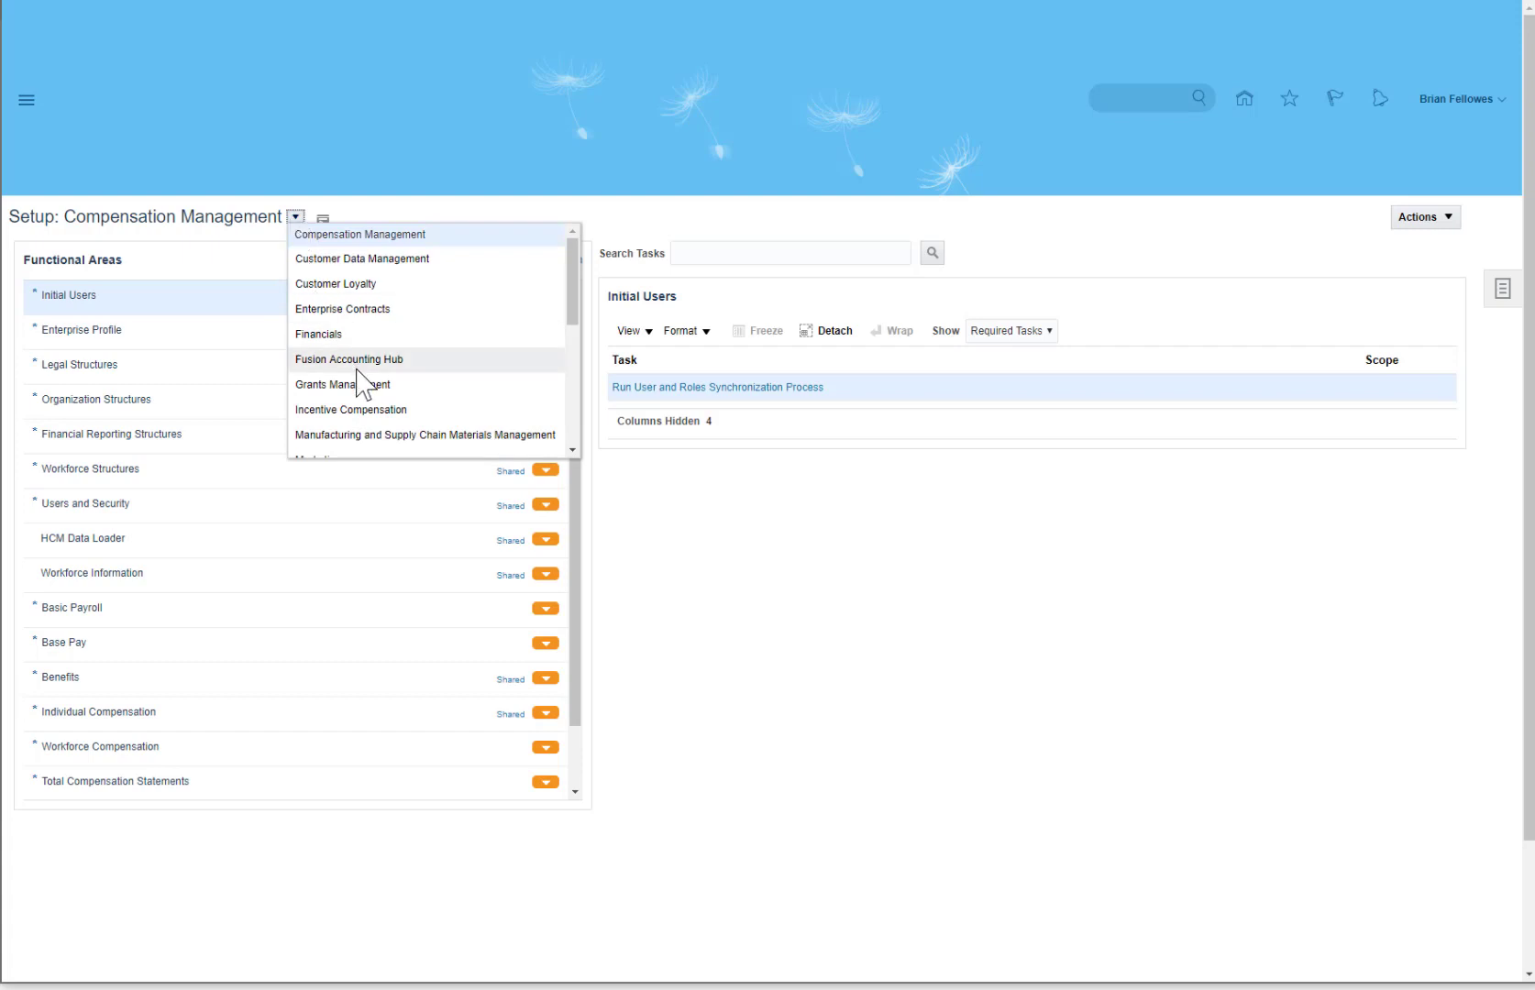
{"action": "scroll", "scroll_direction": "down", "scroll_amount": 3}
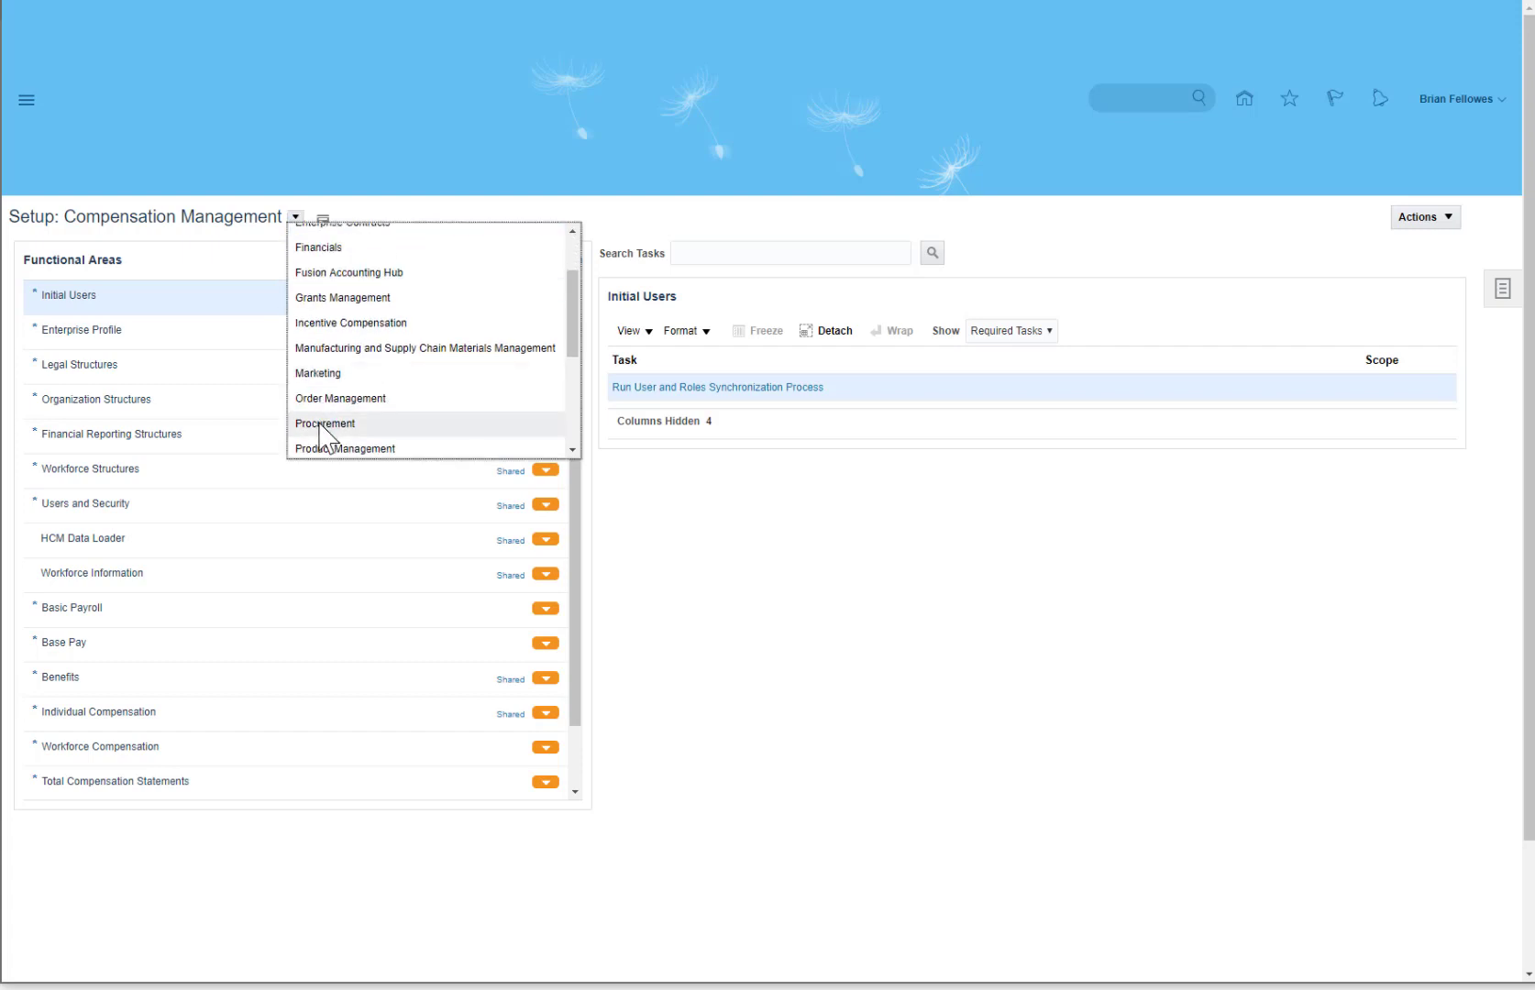
{"action": "left_click", "coordinate": [325, 423]}
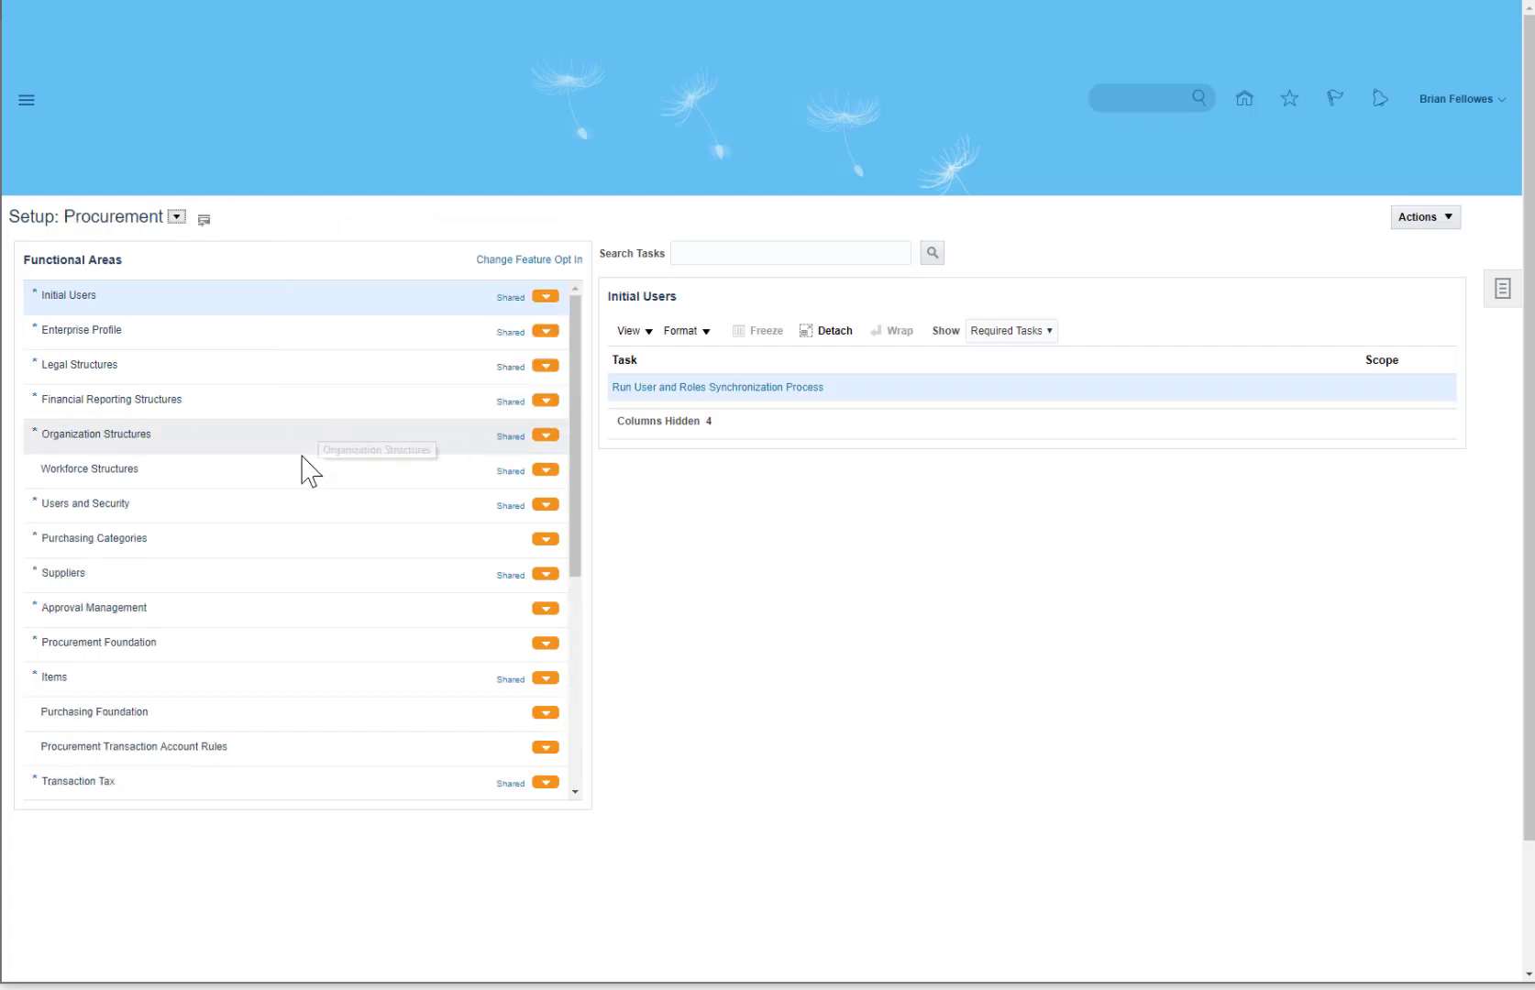
{"action": "mouse_move", "coordinate": [185, 644]}
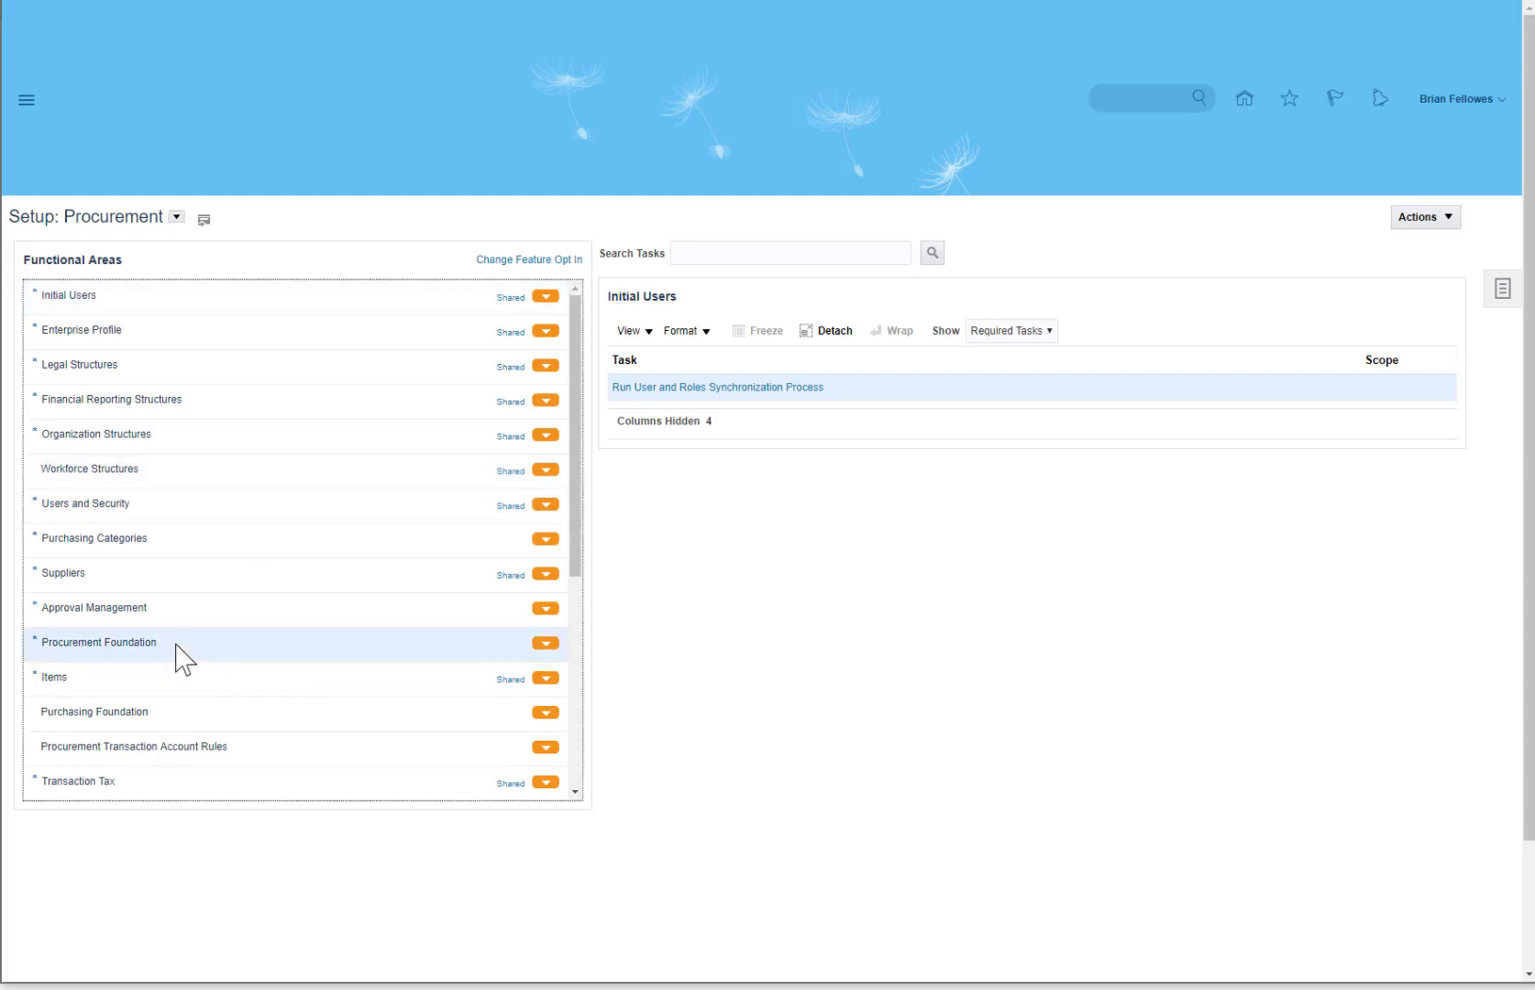
- Show all Procurement Foundation tasks and choose Manage Purchasing Line Types
{"action": "left_click", "coordinate": [97, 644]}
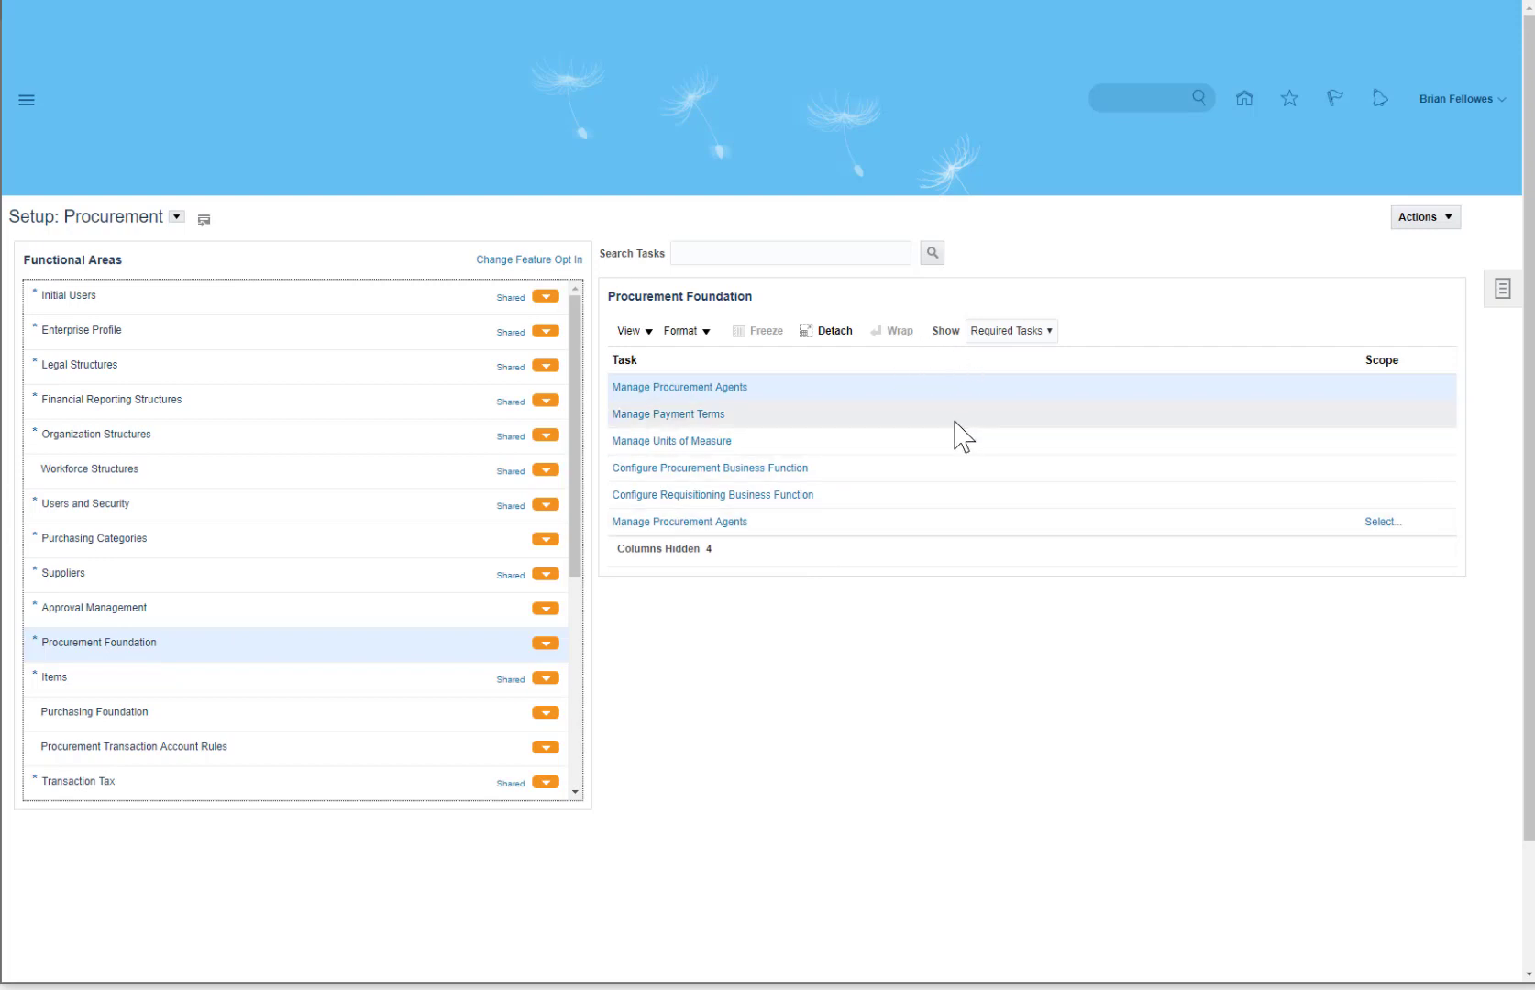
{"action": "mouse_move", "coordinate": [947, 438]}
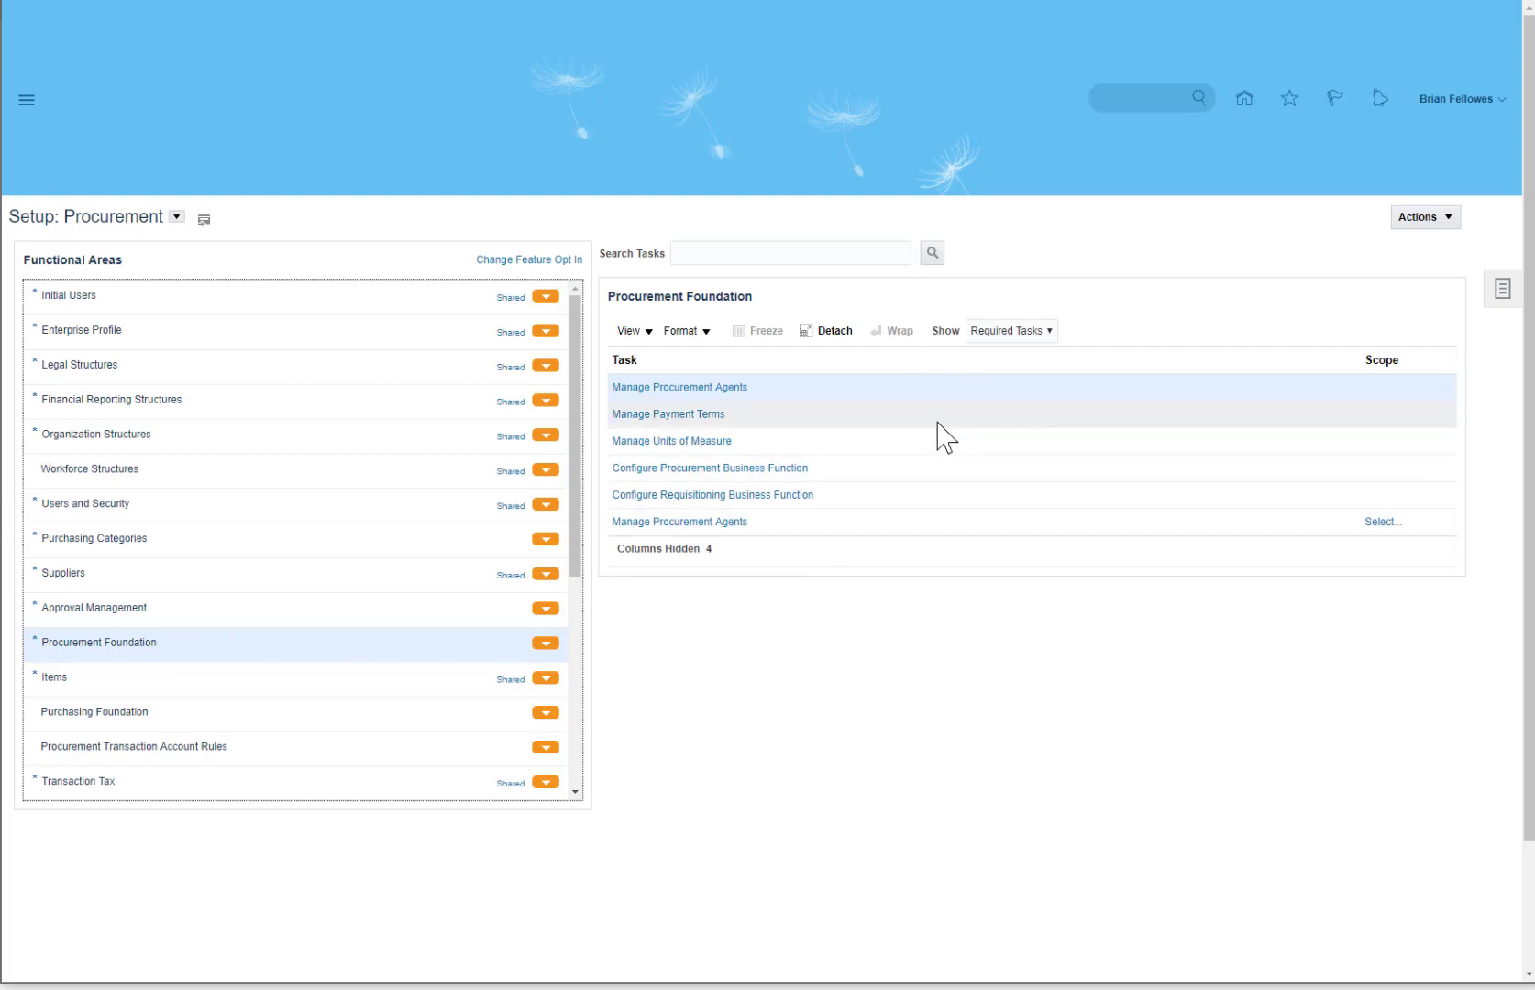
{"action": "mouse_move", "coordinate": [928, 431]}
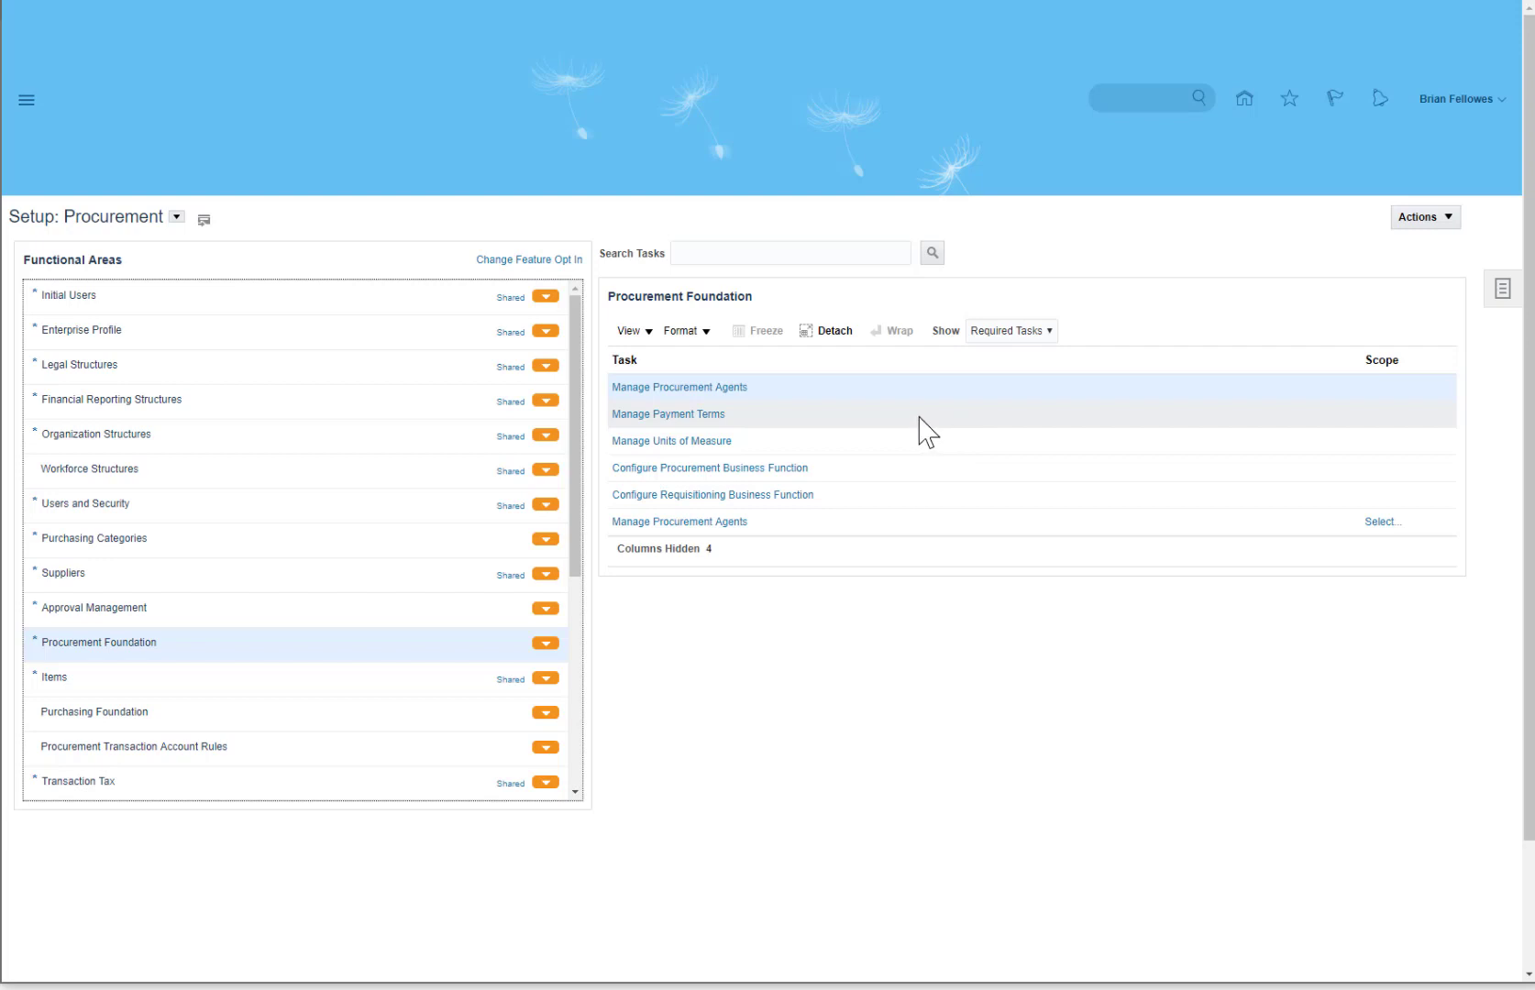
{"action": "left_click", "coordinate": [1009, 330]}
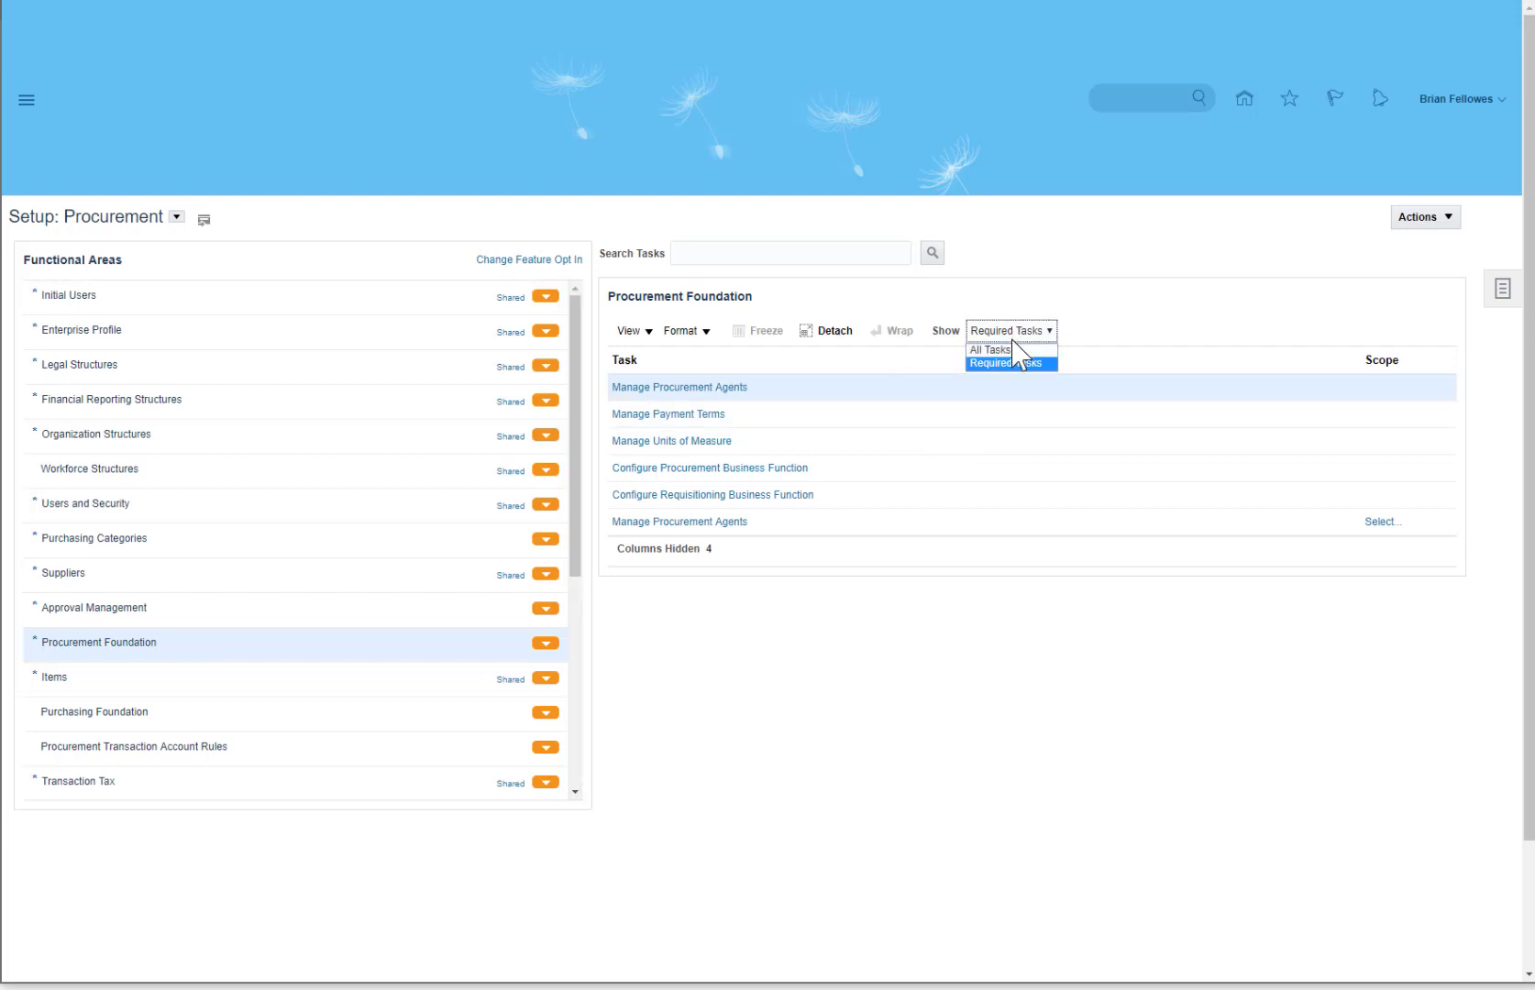
{"action": "left_click", "coordinate": [988, 348]}
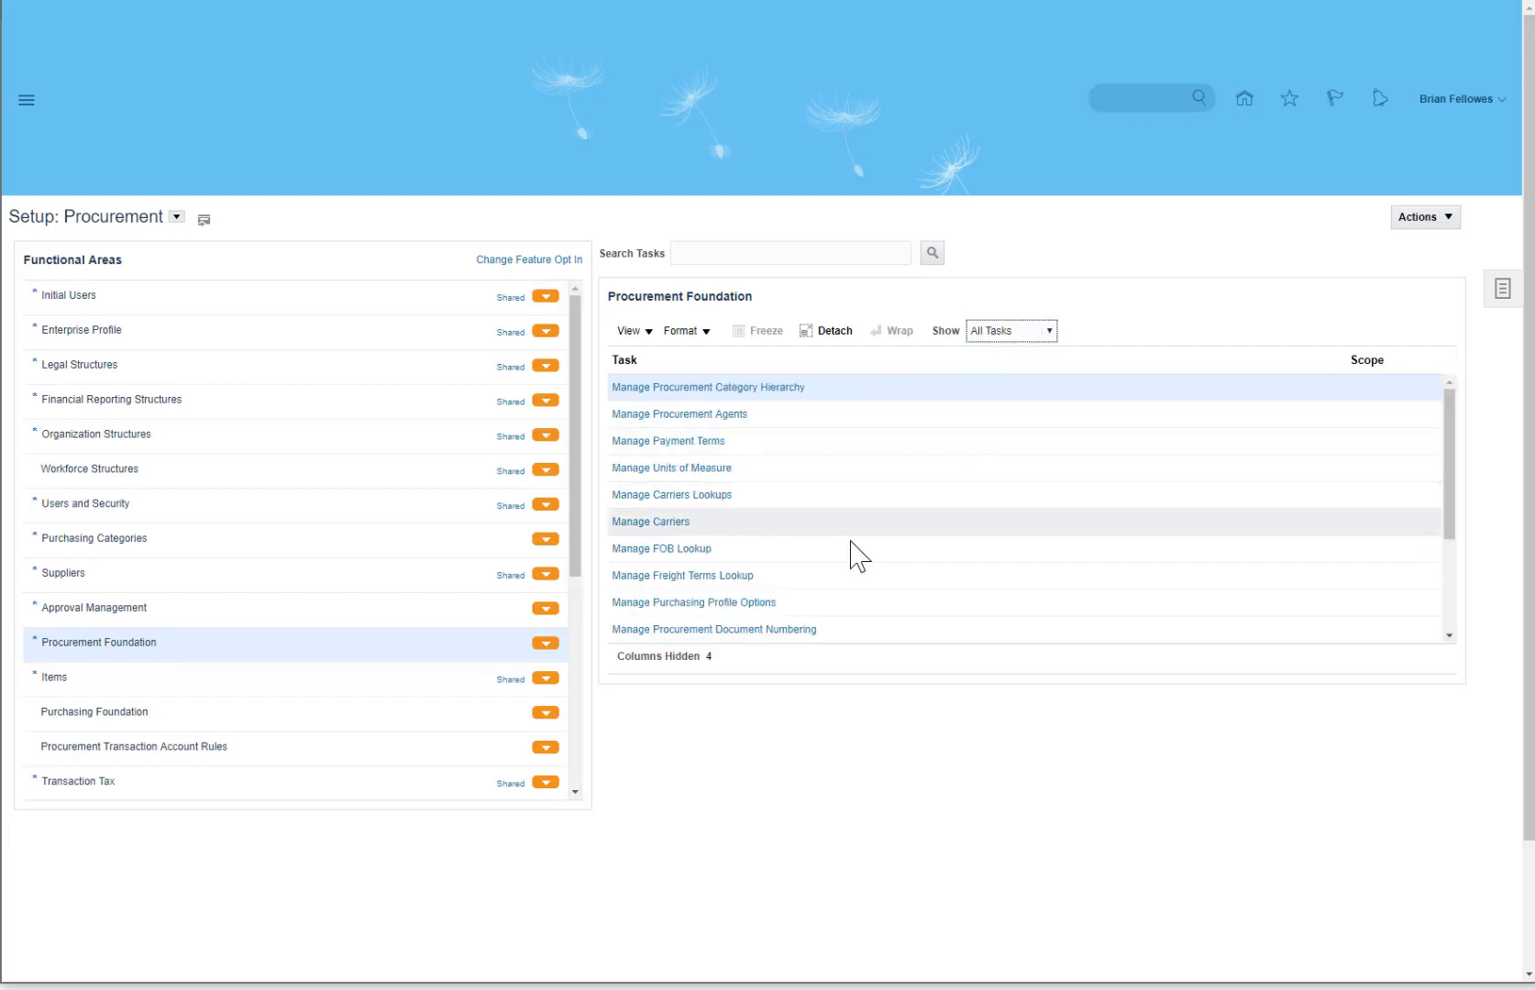
{"action": "scroll", "scroll_direction": "down", "scroll_amount": 3}
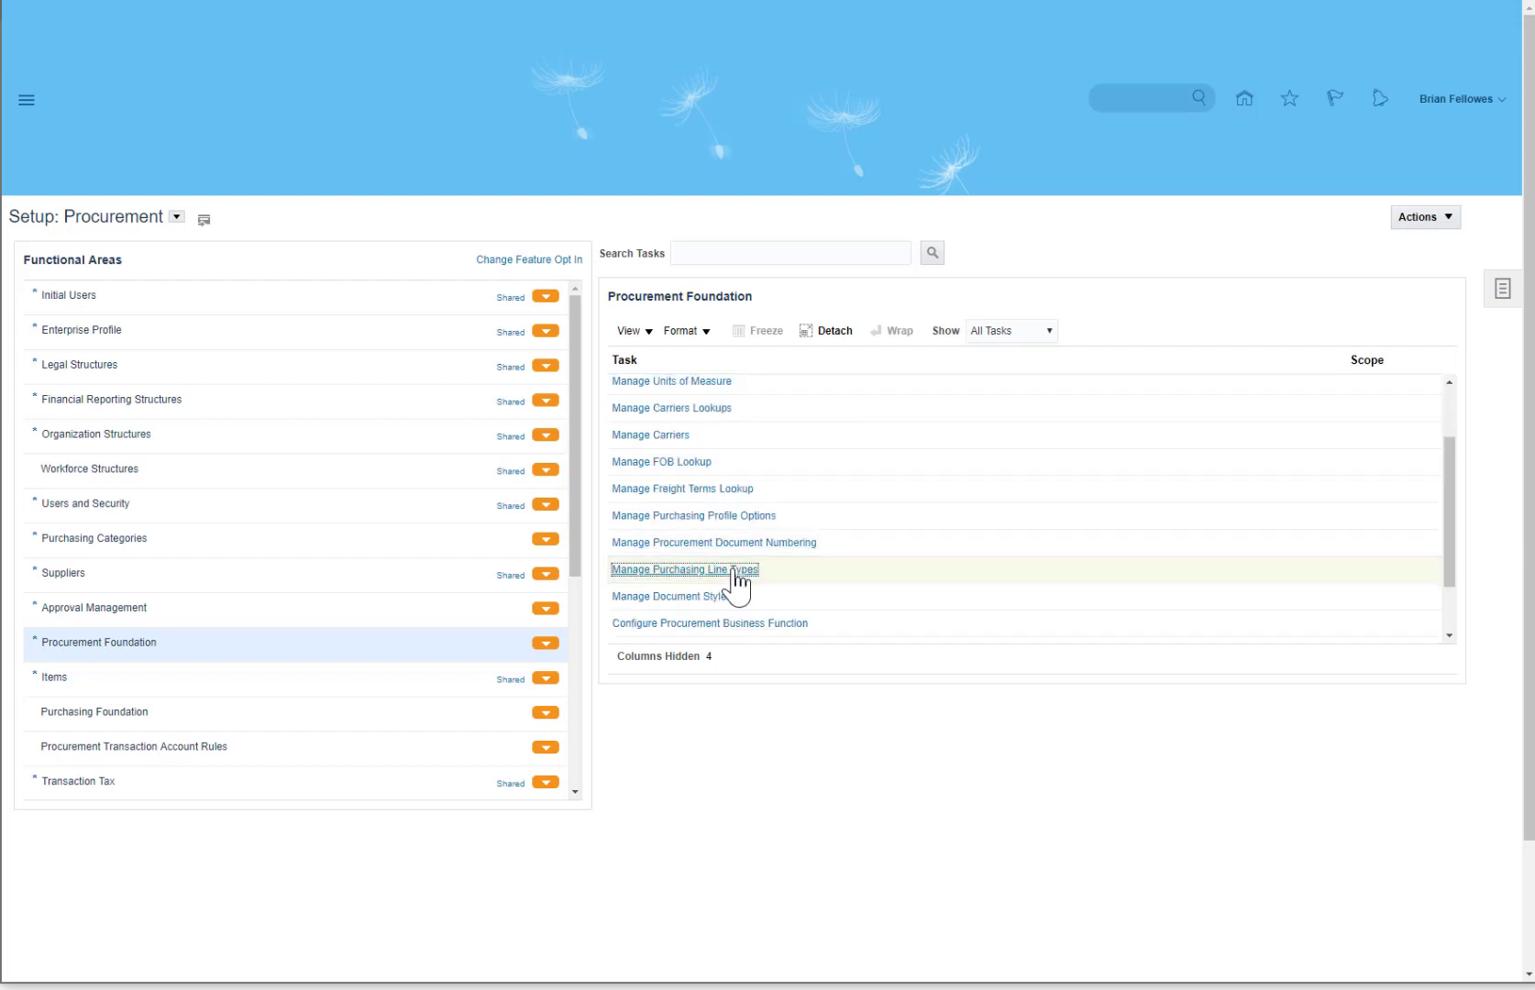
{"action": "left_click", "coordinate": [684, 569]}
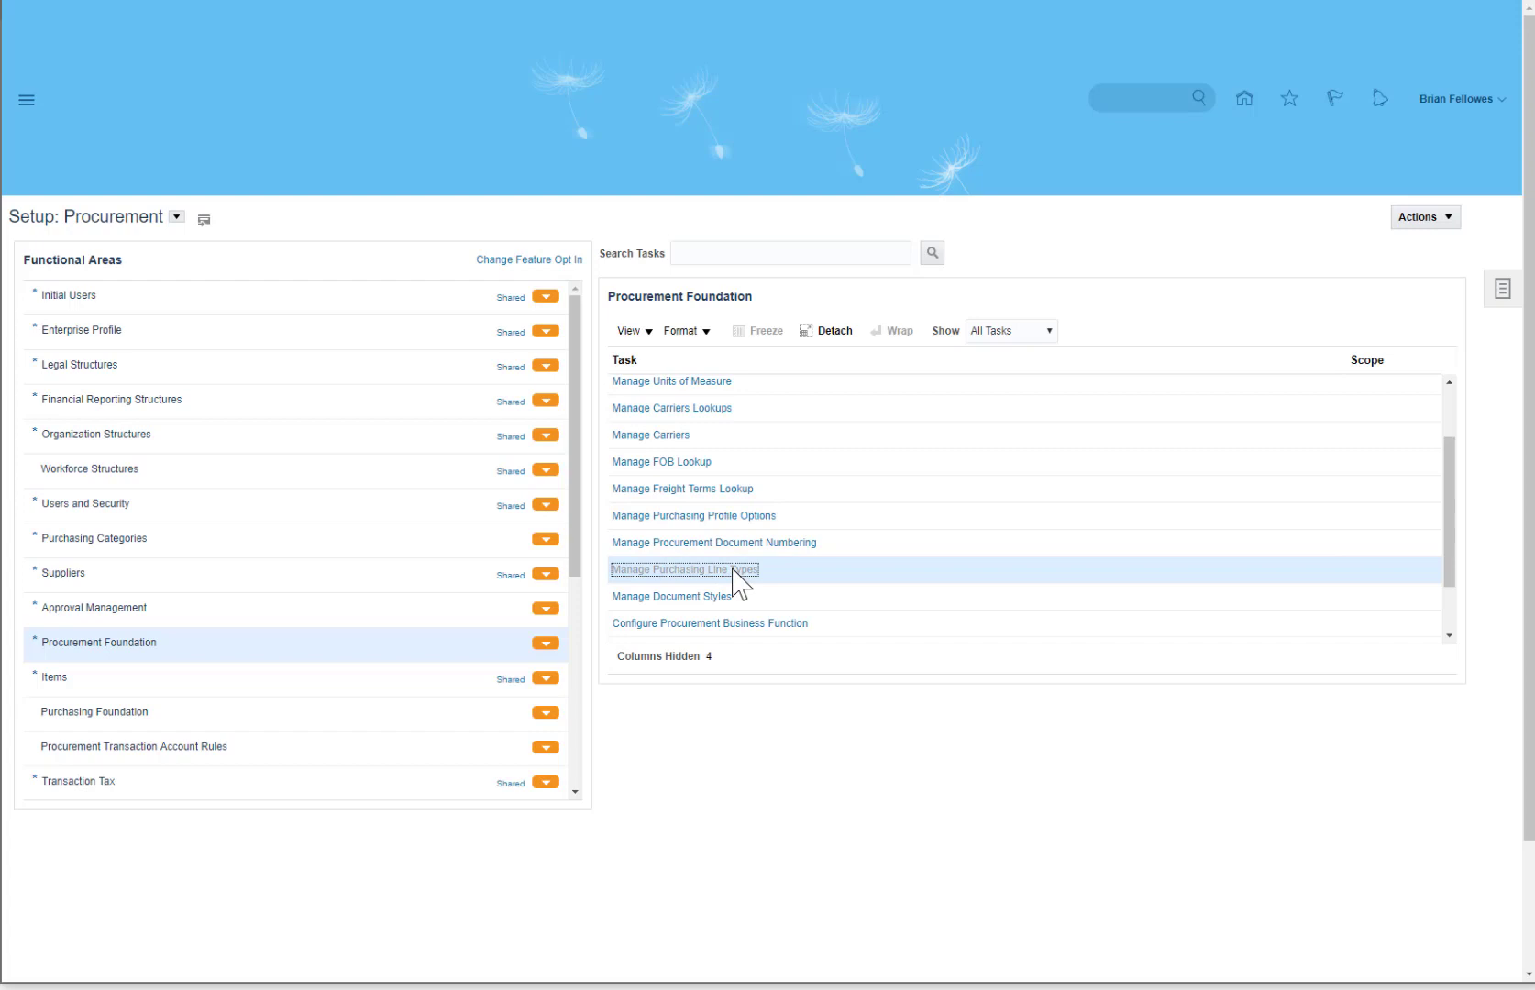
- Add a new line type row with Line Type and Description 'Software'
{"action": "left_click", "coordinate": [684, 568]}
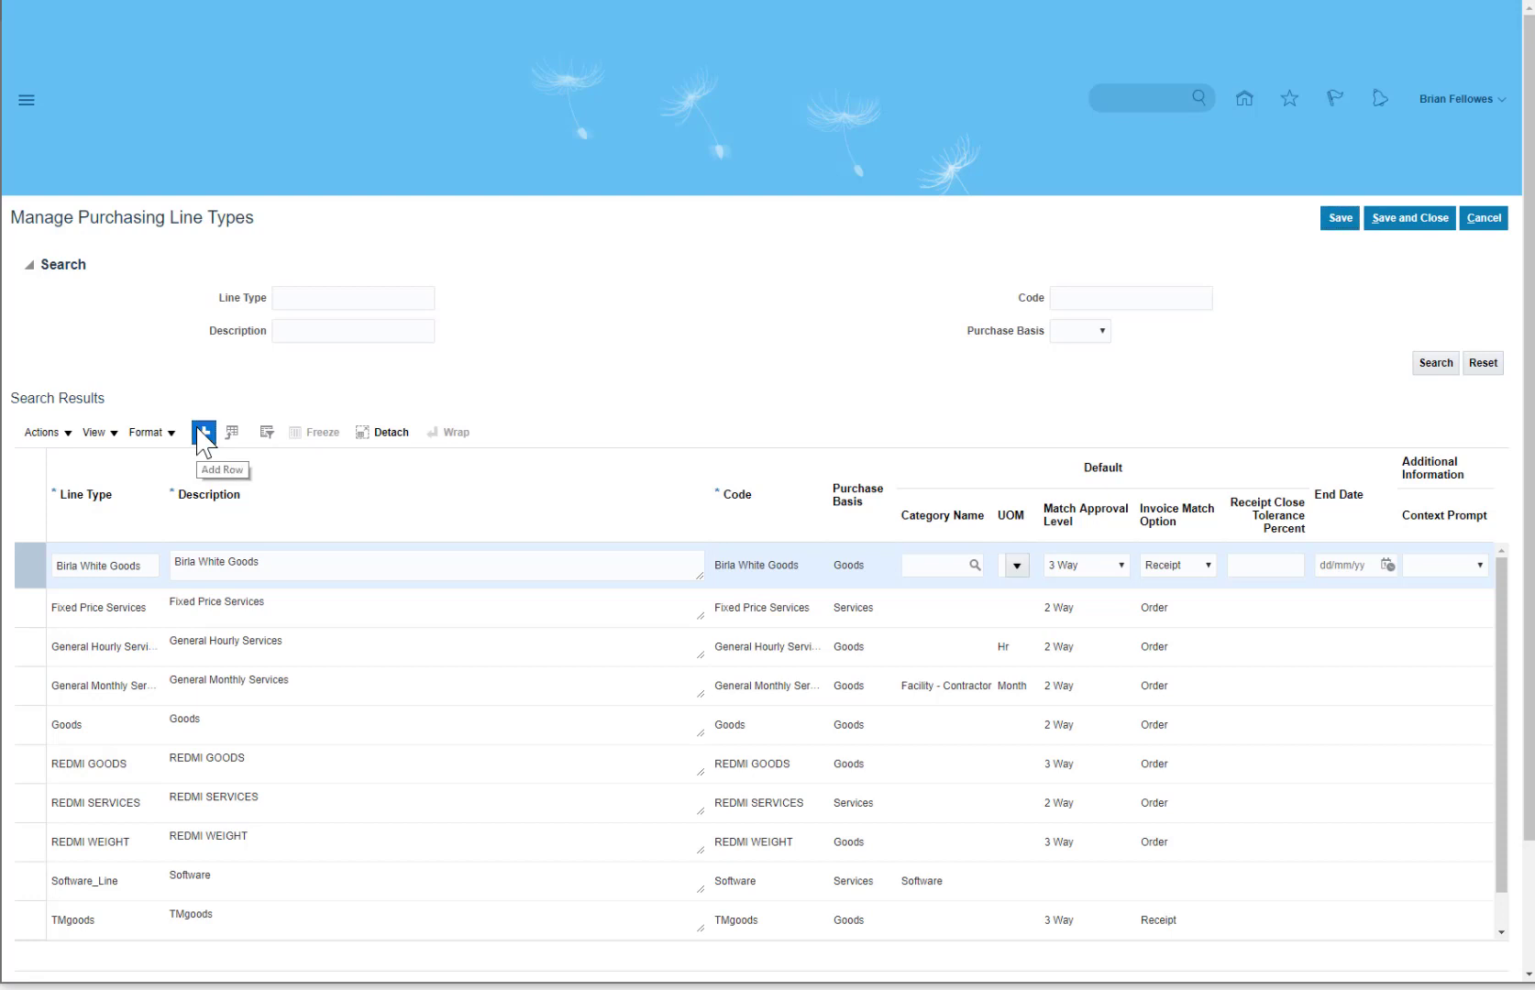
{"action": "left_click", "coordinate": [202, 431]}
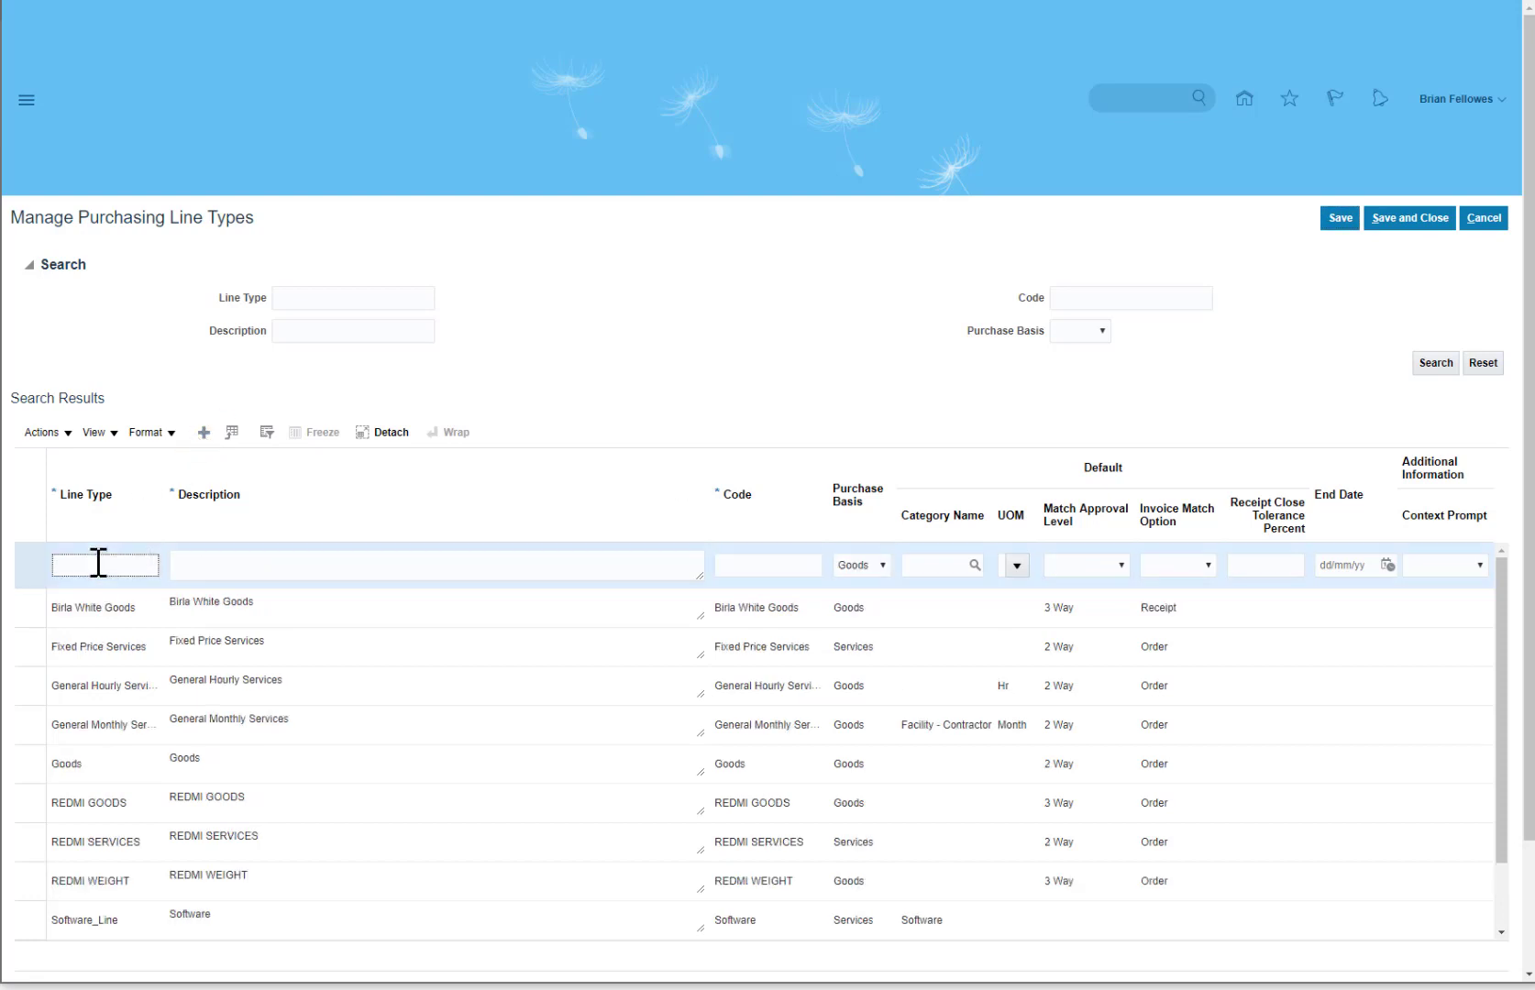
{"action": "type", "text": "S"}
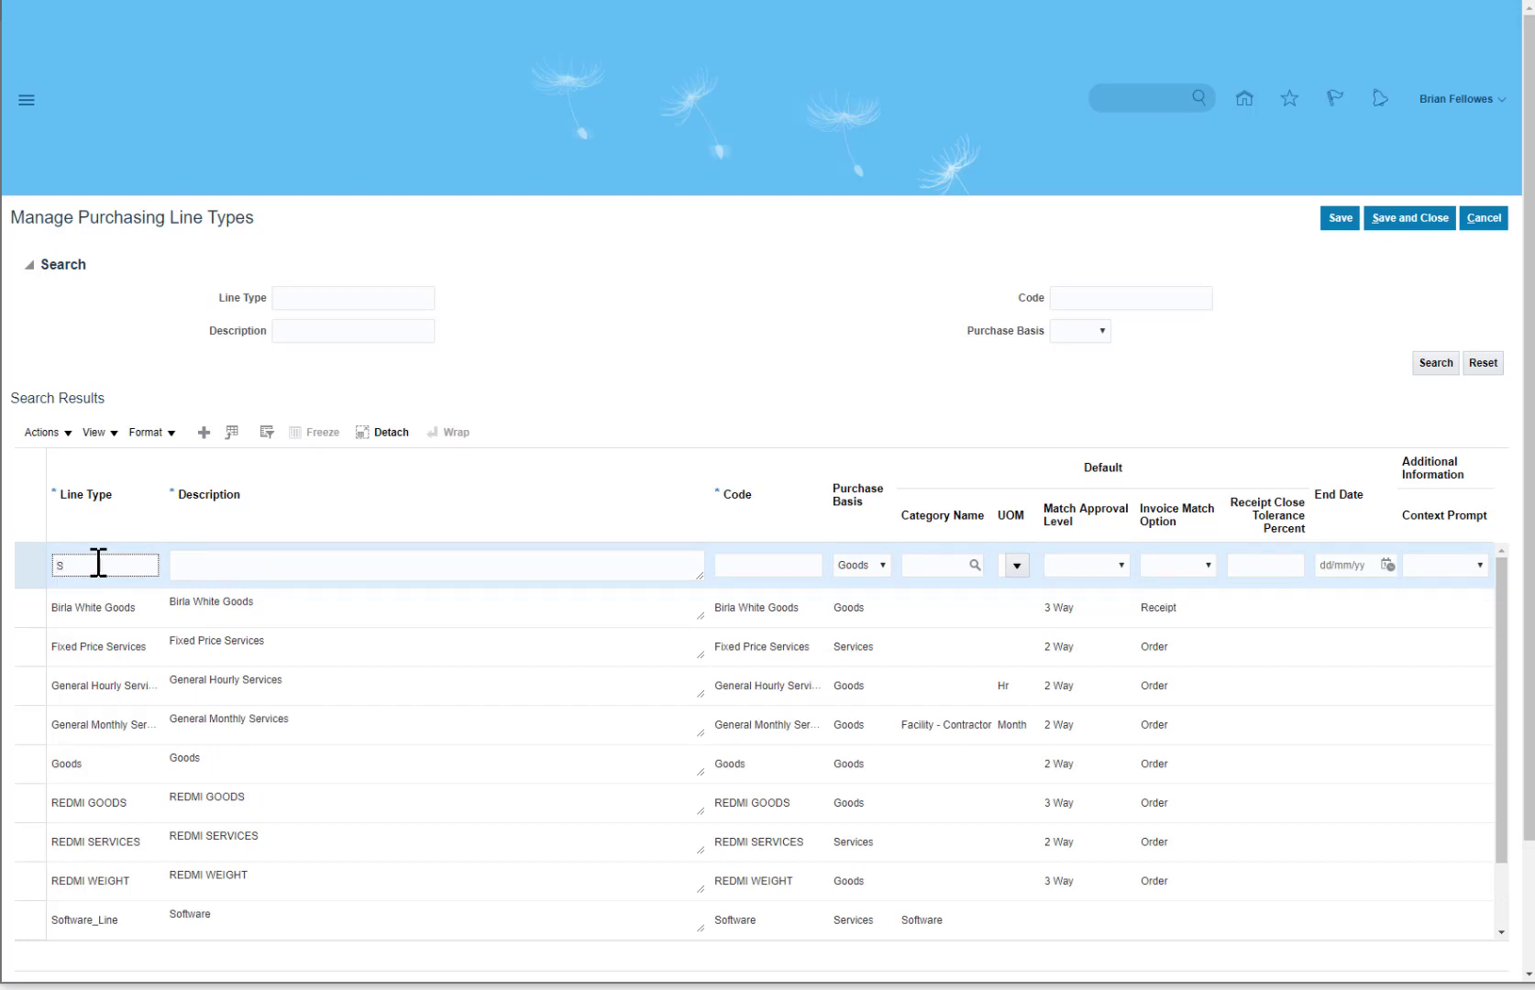
{"action": "type", "text": "Software"}
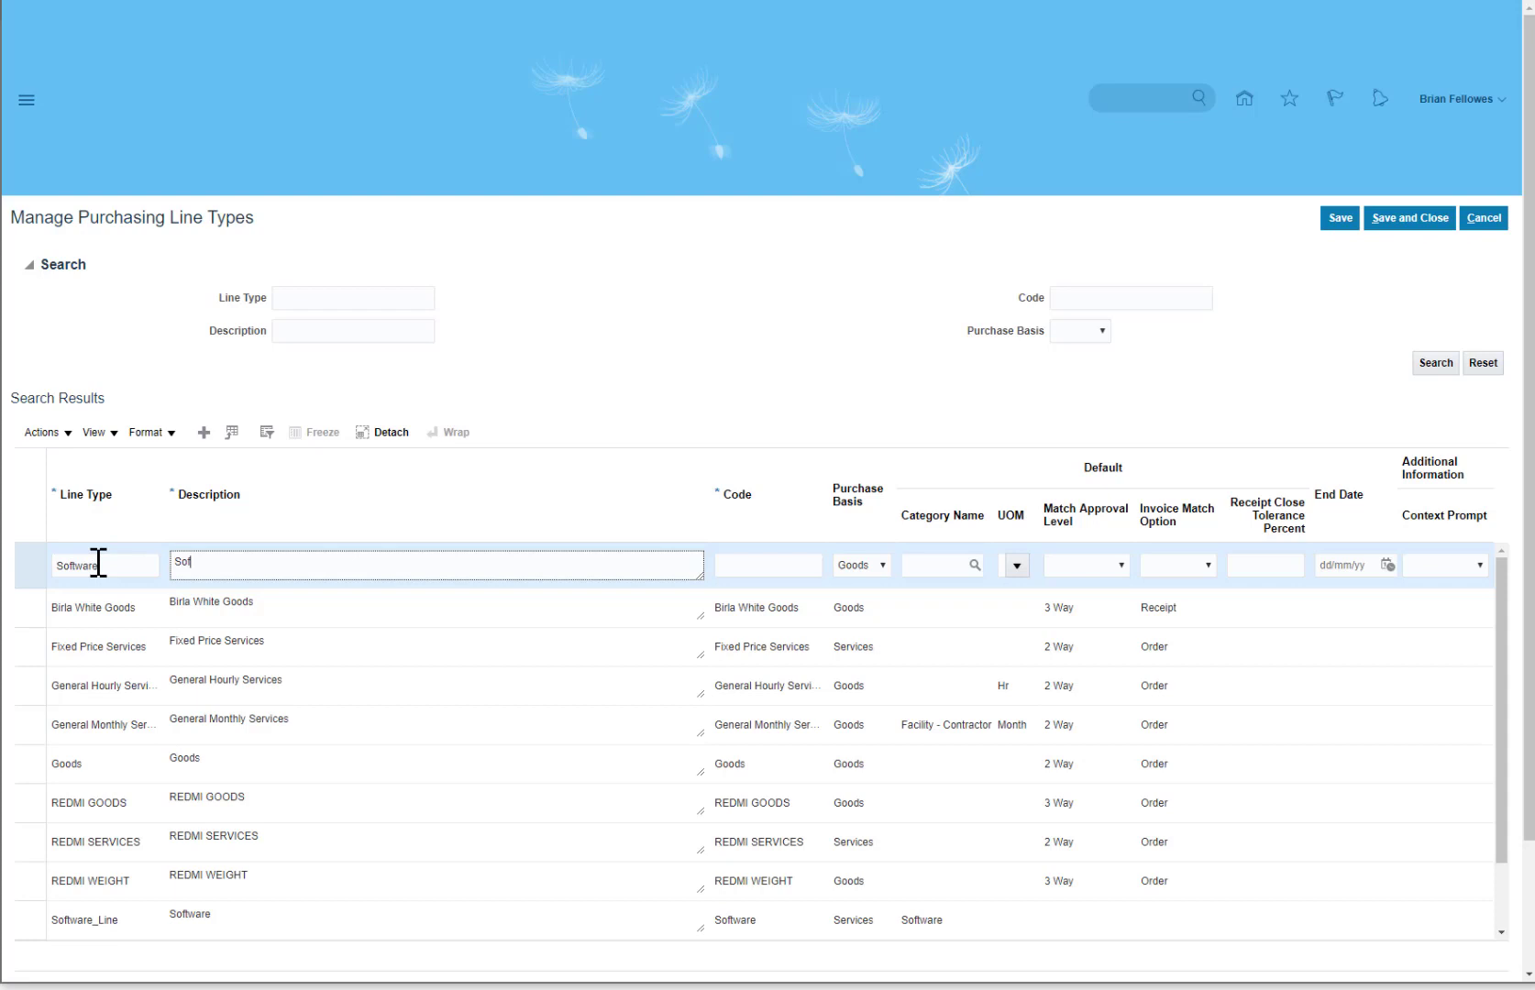
{"action": "type", "text": "tware"}
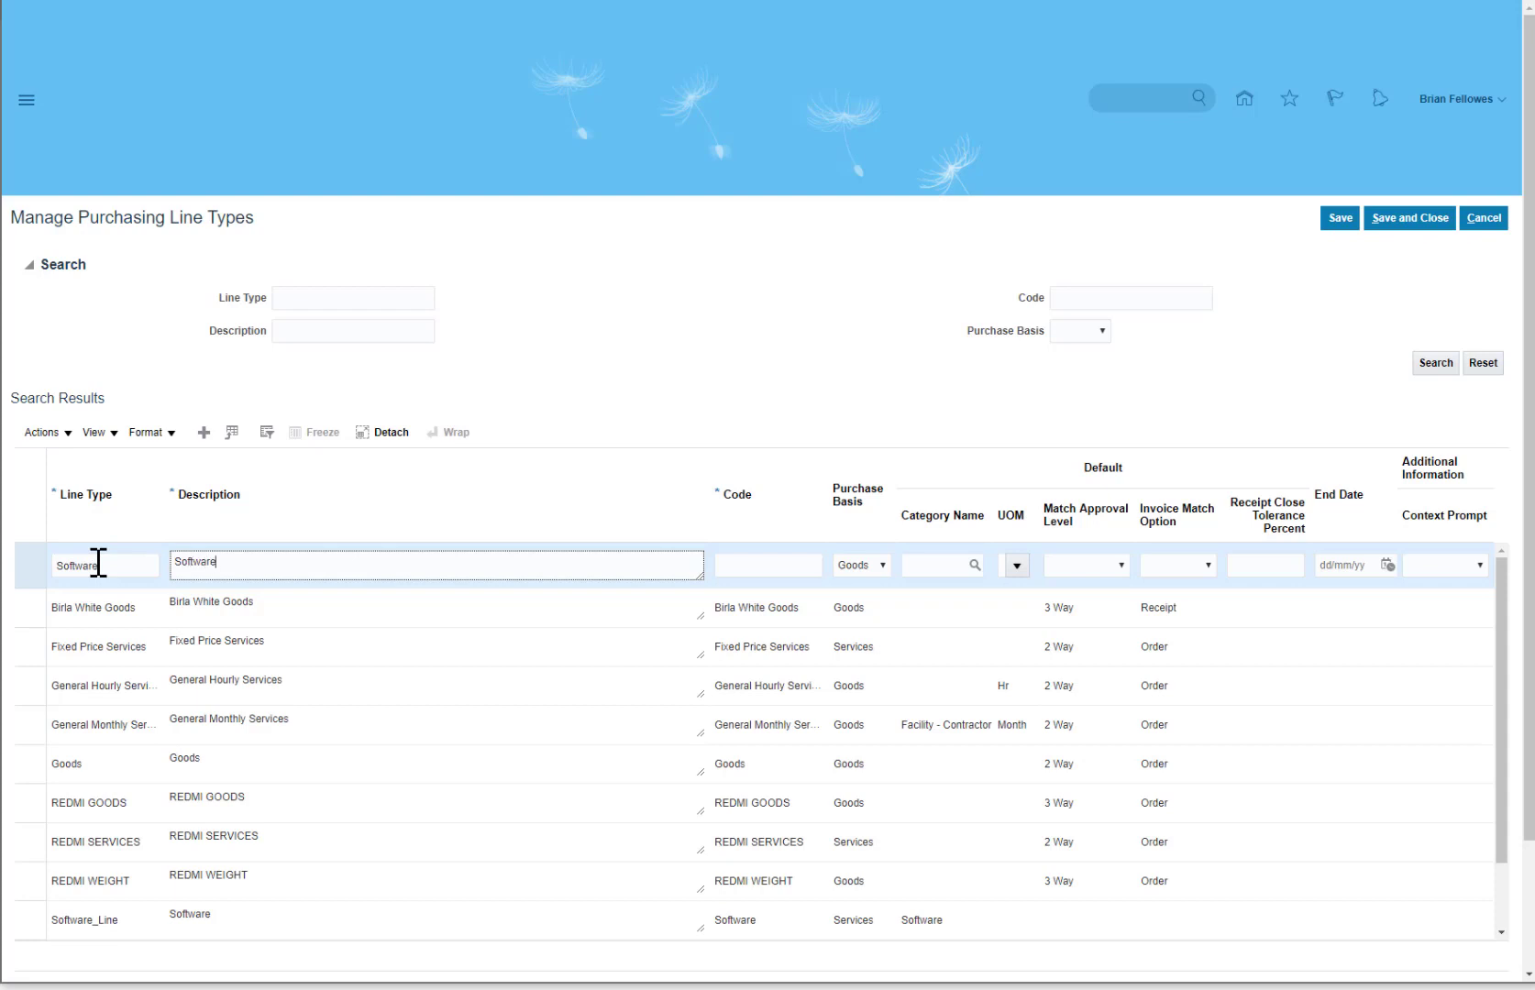
- Give the Software line type code SFT, Goods basis, and start looking up a software category name
{"action": "left_click", "coordinate": [766, 565]}
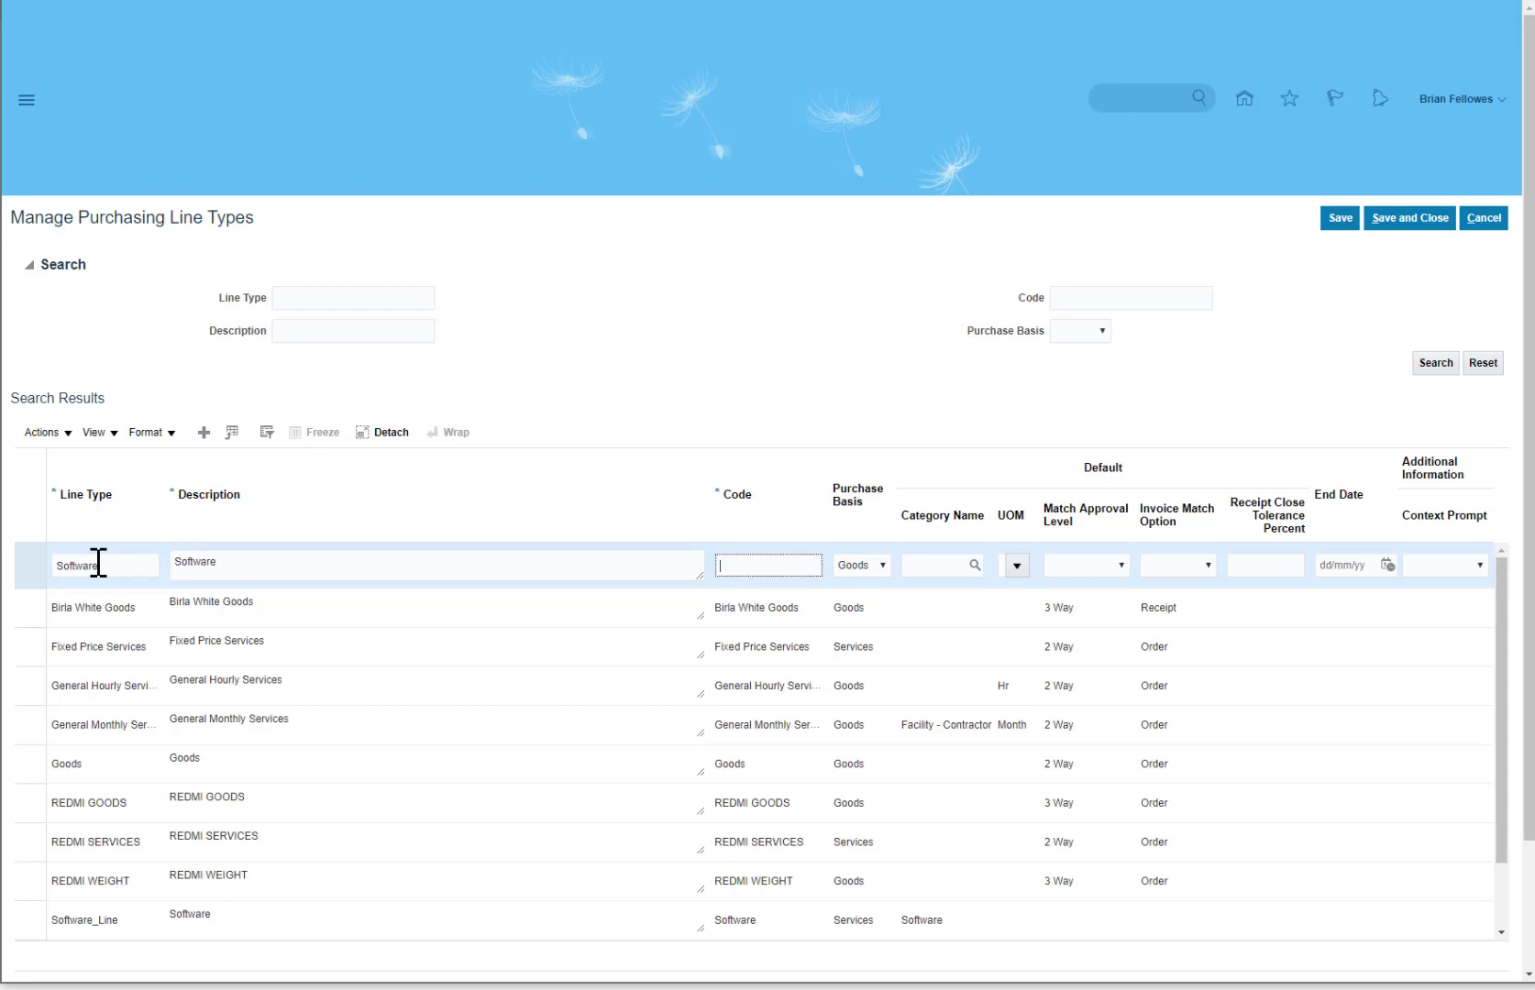
{"action": "type", "text": "SFT"}
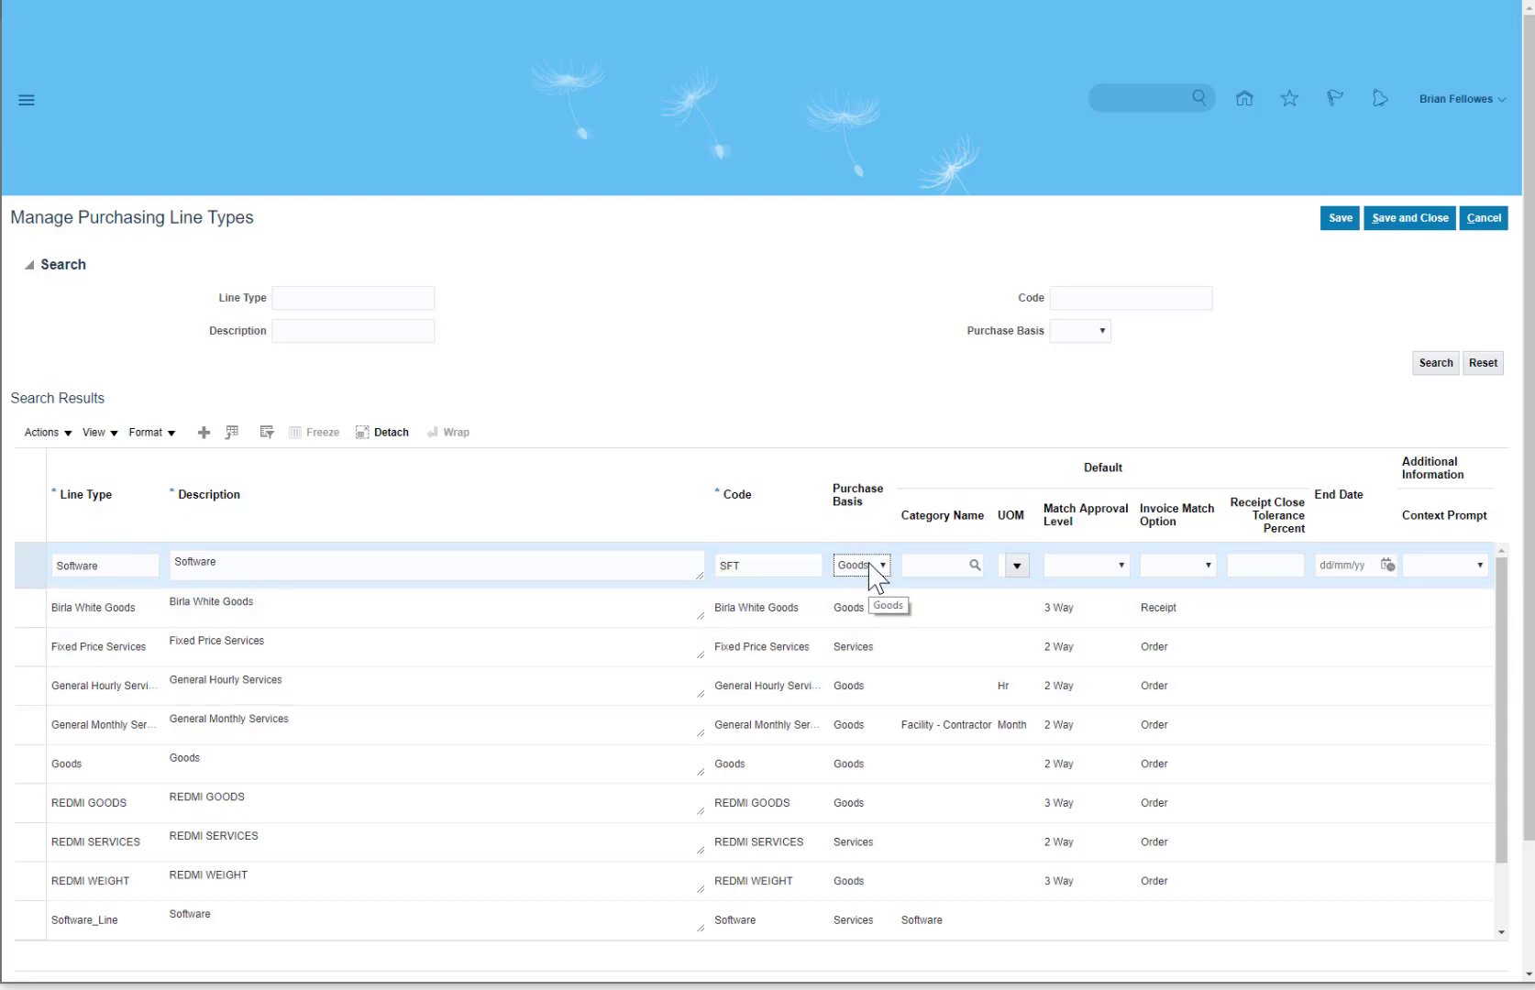
{"action": "mouse_move", "coordinate": [1432, 328]}
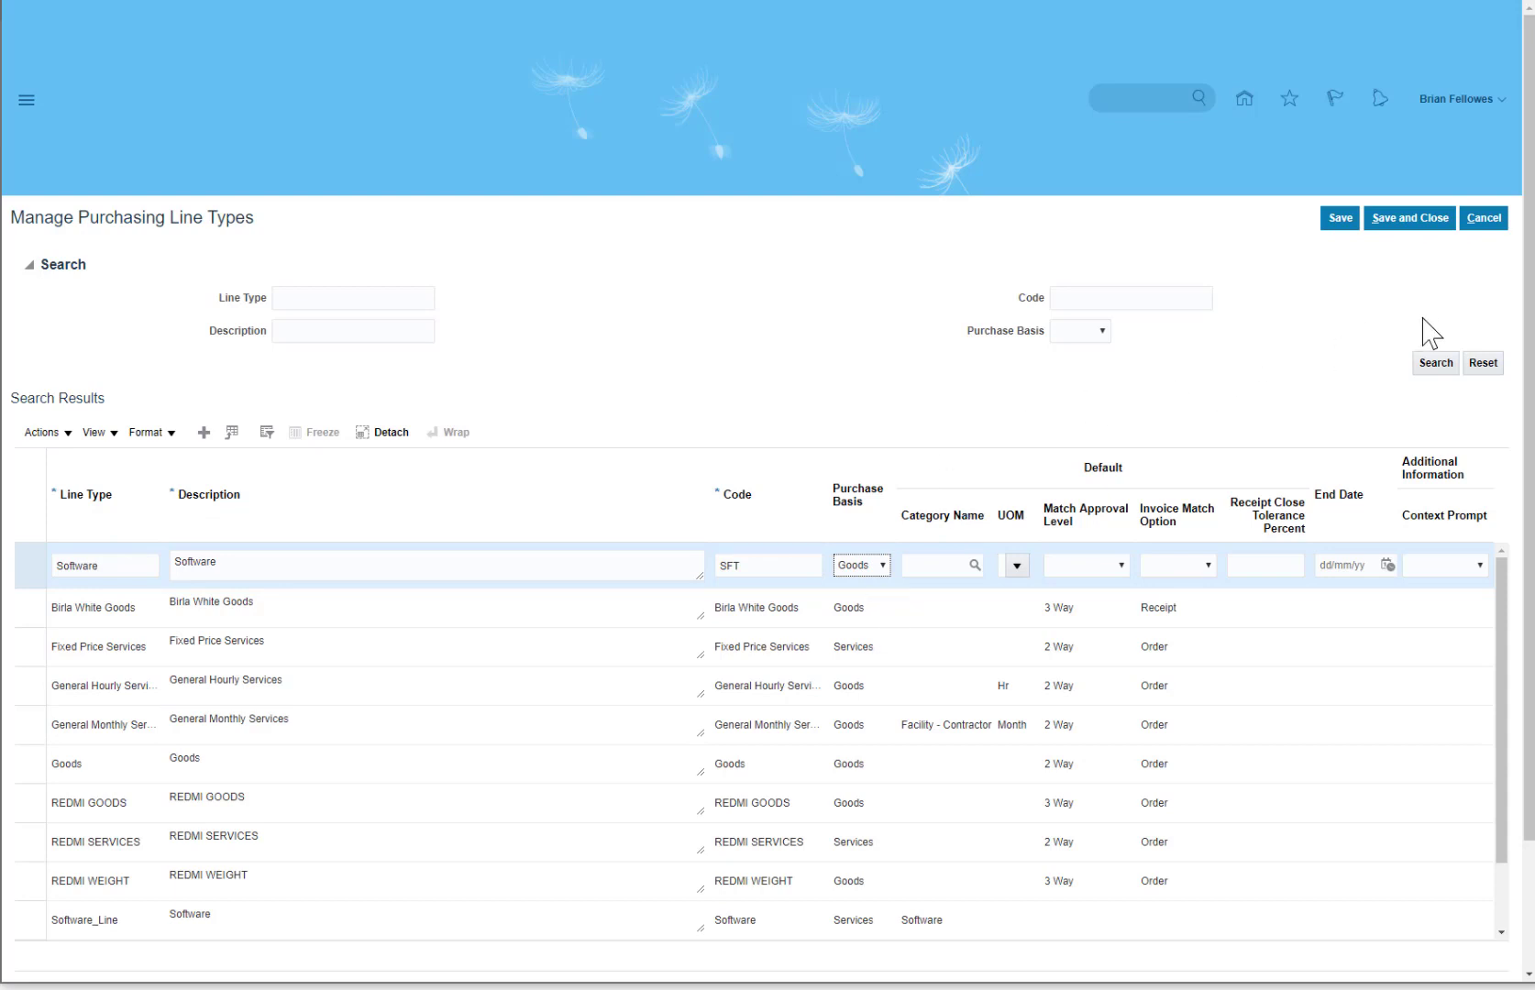
{"action": "left_click", "coordinate": [931, 565]}
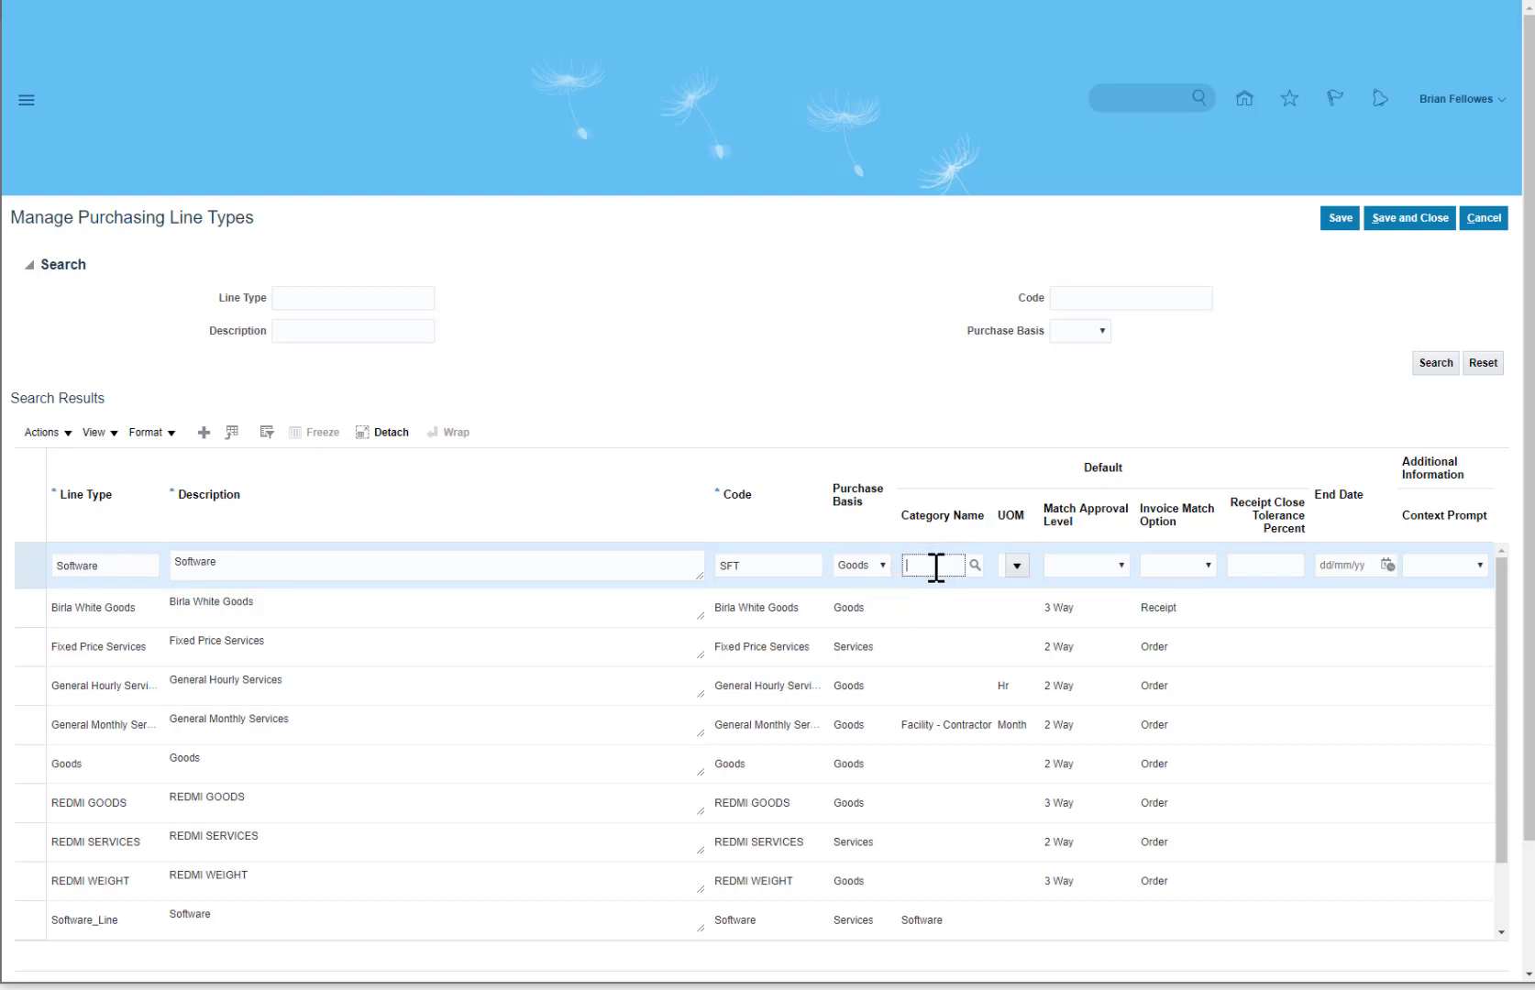
{"action": "type", "text": "SOft"}
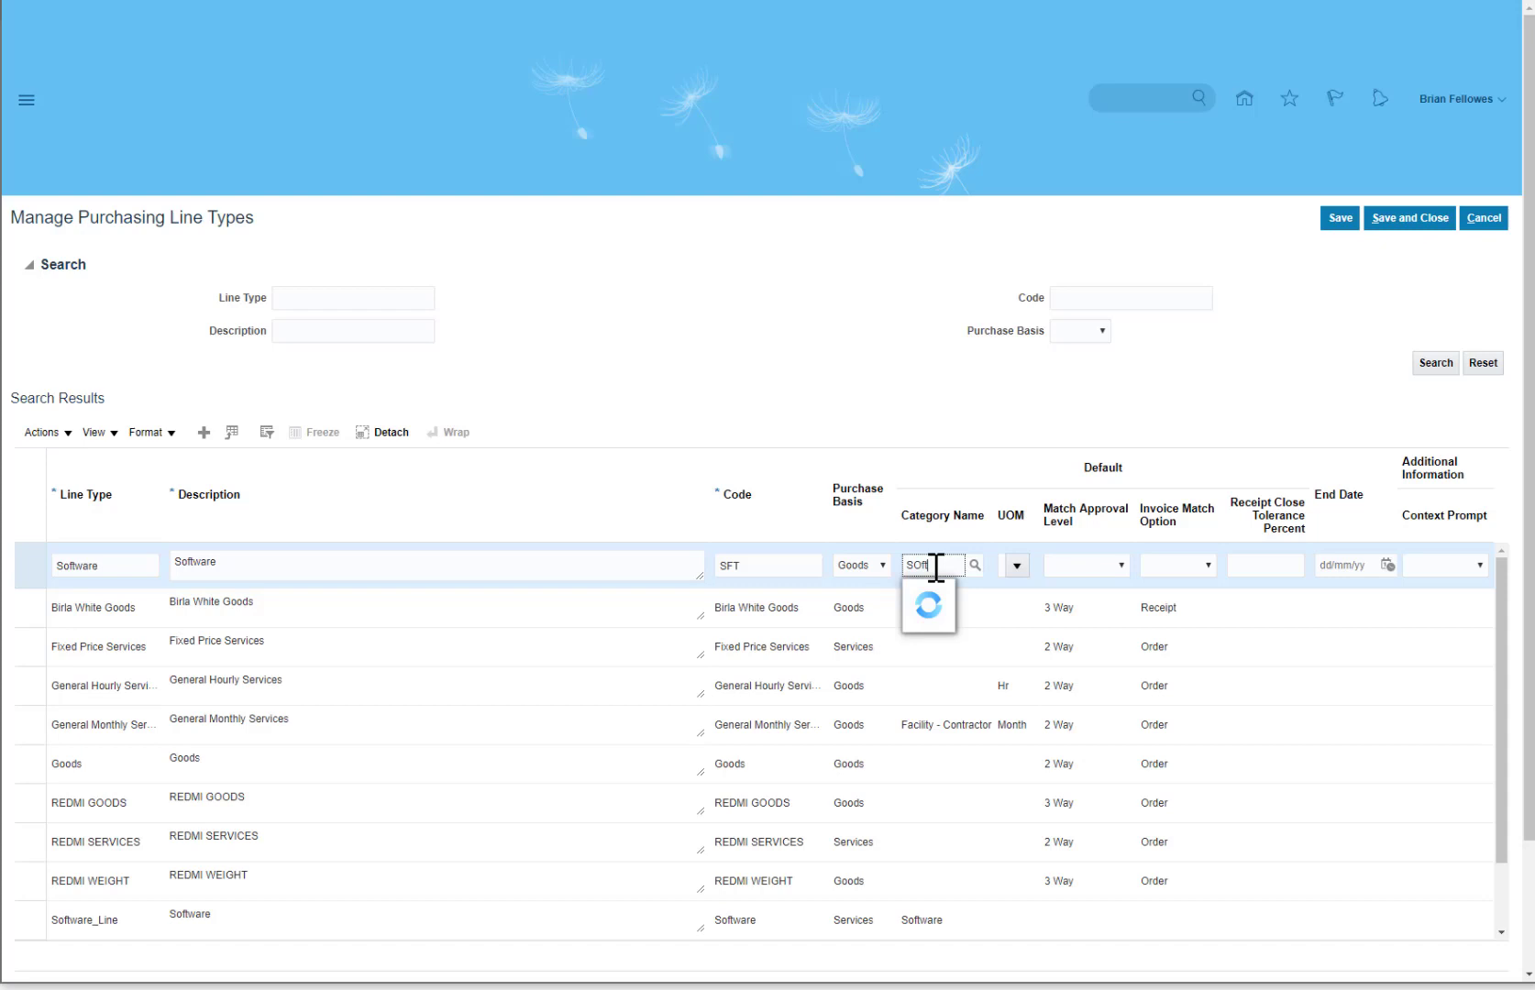